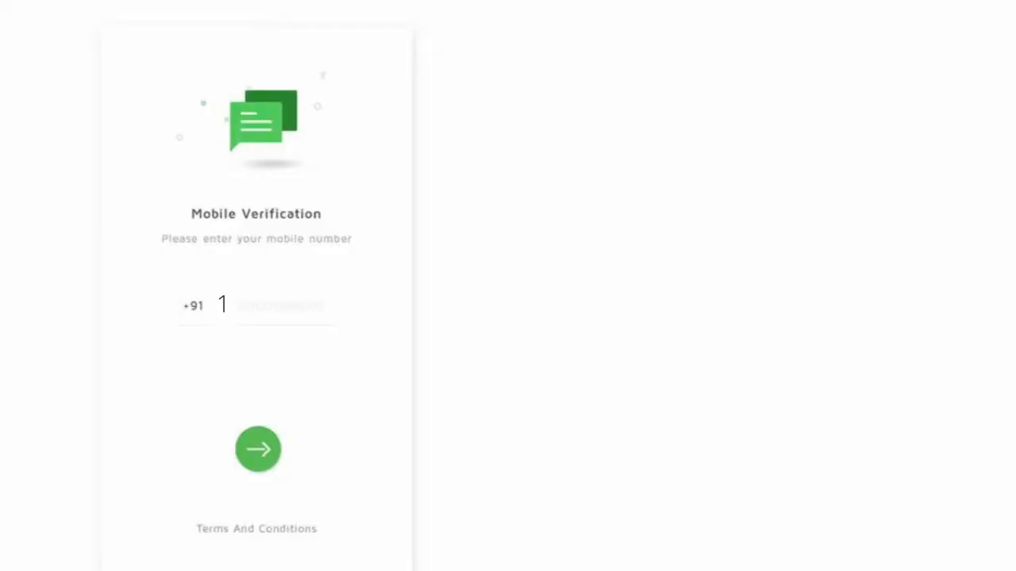
# Enter 4567891 in the running sign-in screen and bring up the Enter OTP dialog.
pyautogui.write('4567891')
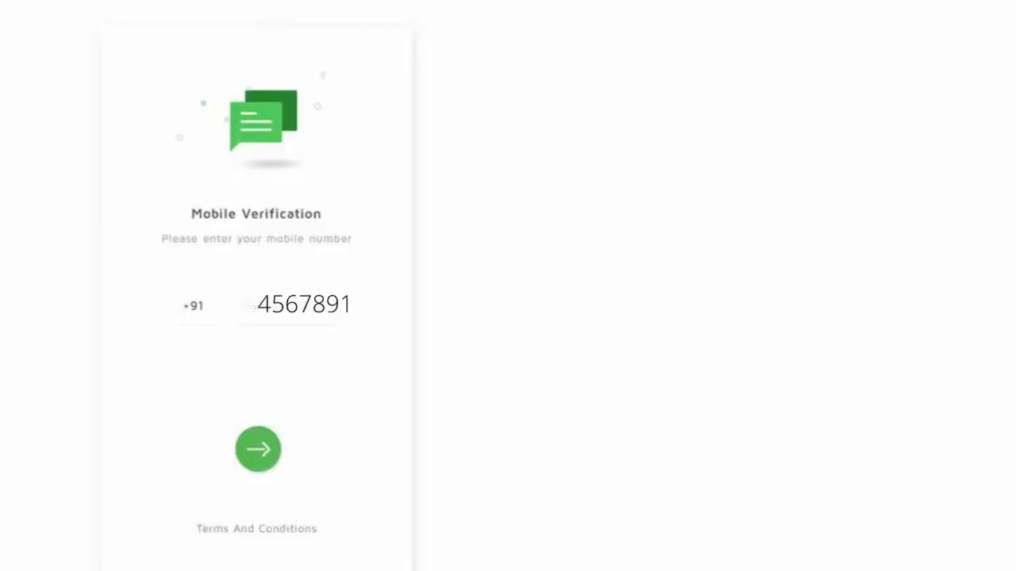
pyautogui.click(257, 449)
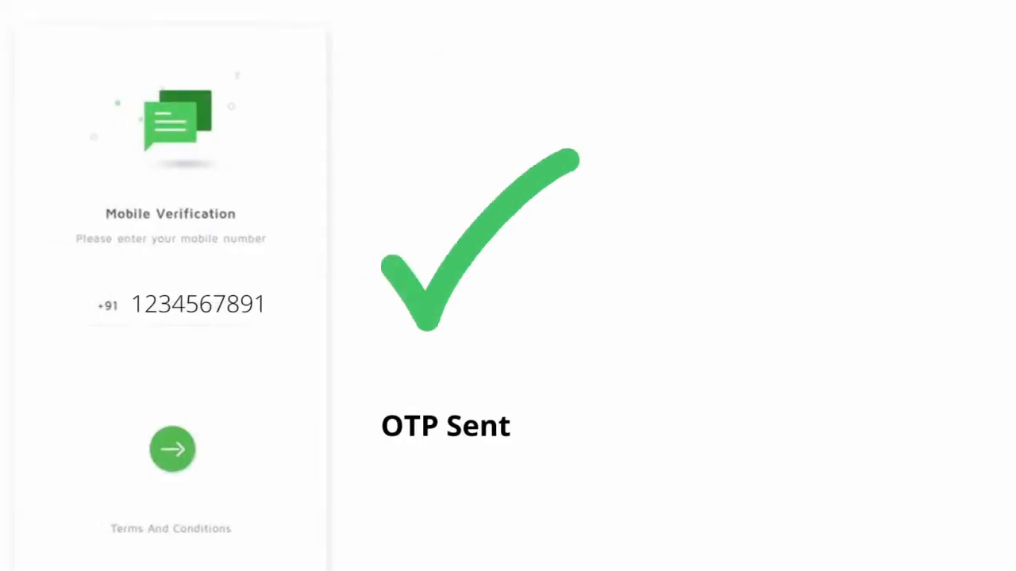
pyautogui.click(171, 449)
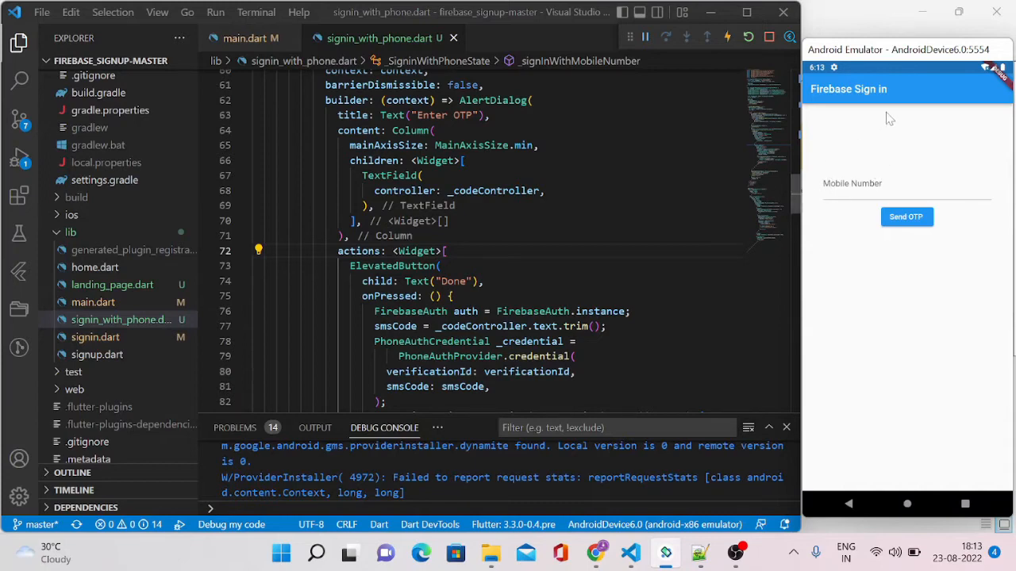
pyautogui.moveTo(857, 246)
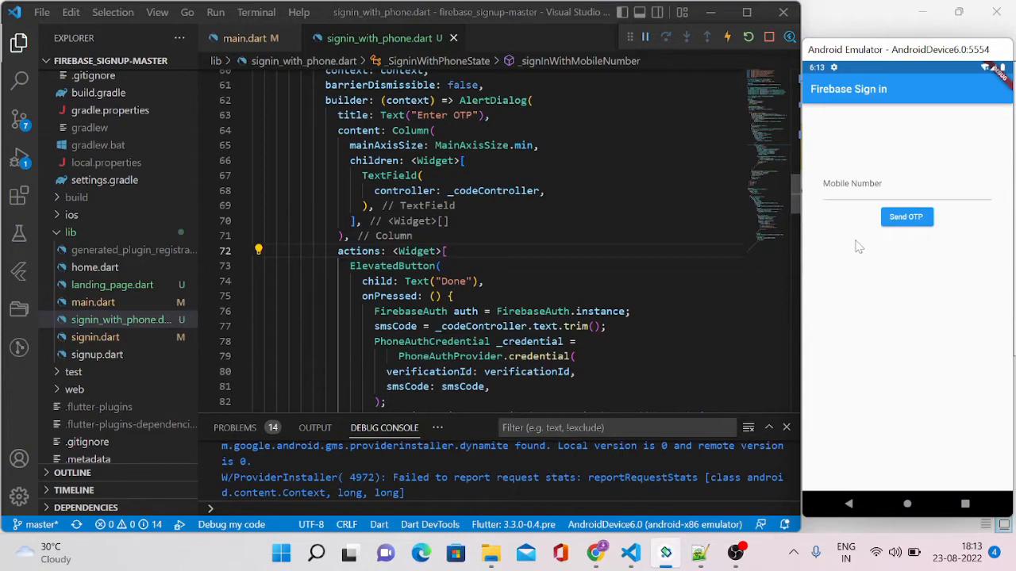
pyautogui.moveTo(902, 238)
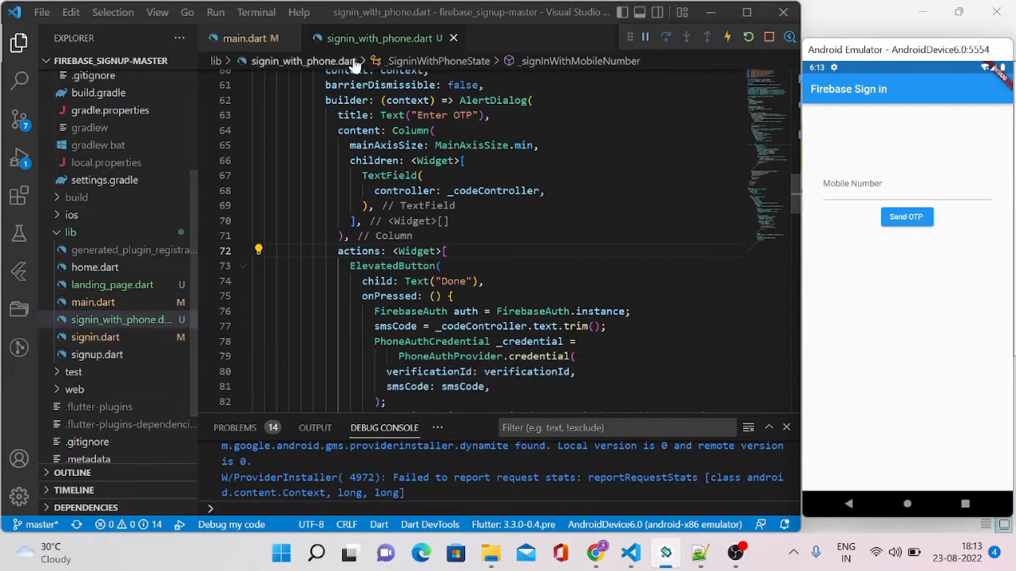
# Switch to main.dart, where home is set to SigninWithPhone.
pyautogui.click(250, 38)
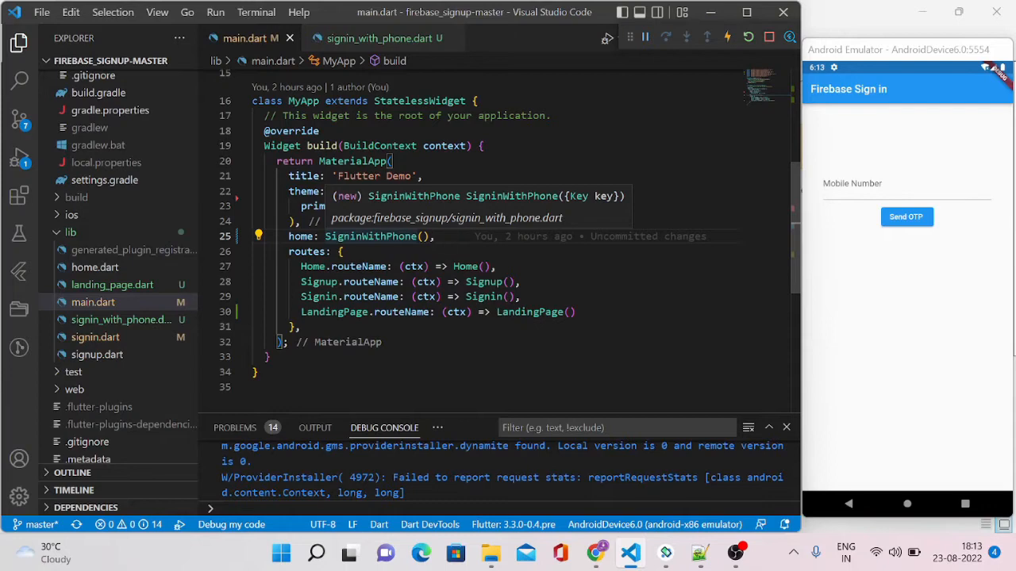
# Jump to the SigninWithPhone definition and read the mobile-number field and Send OTP button code.
pyautogui.click(373, 38)
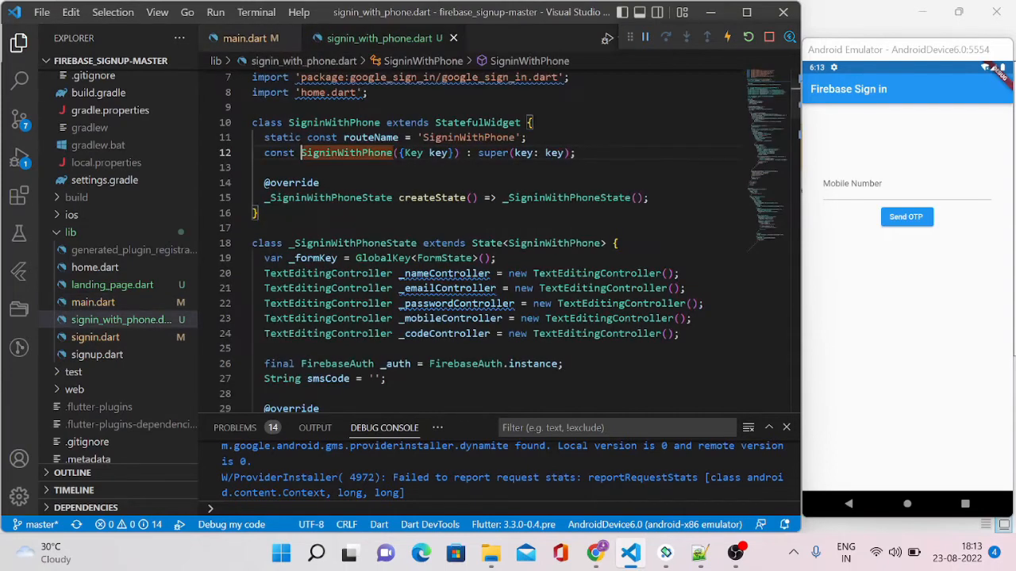
pyautogui.scroll(-3)
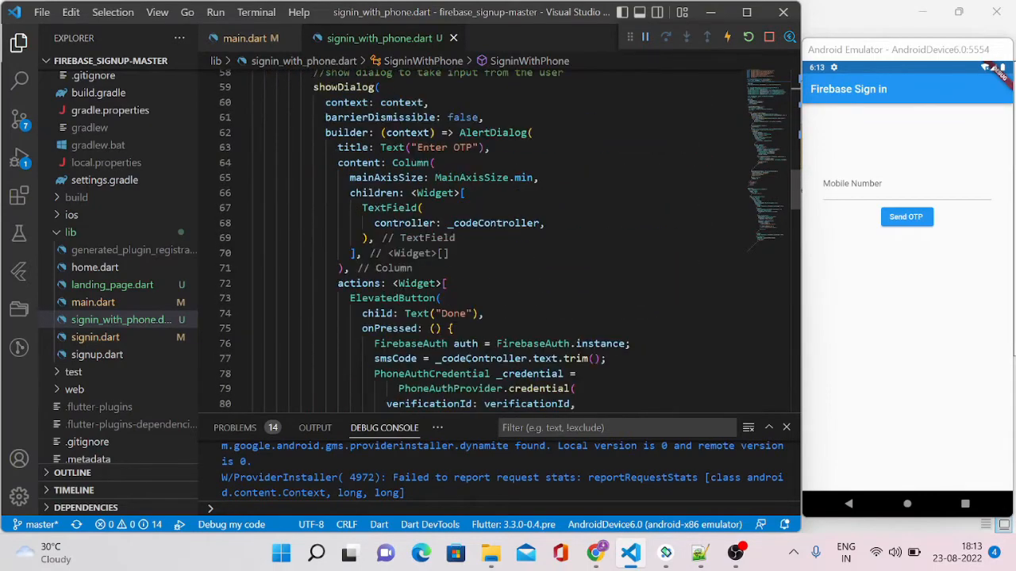
pyautogui.scroll(-3)
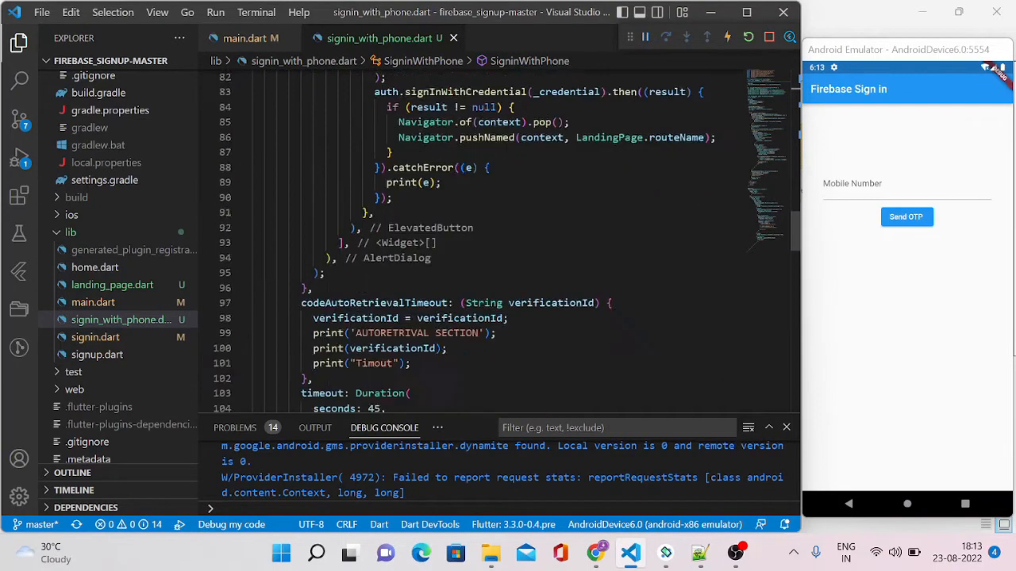
pyautogui.scroll(-3)
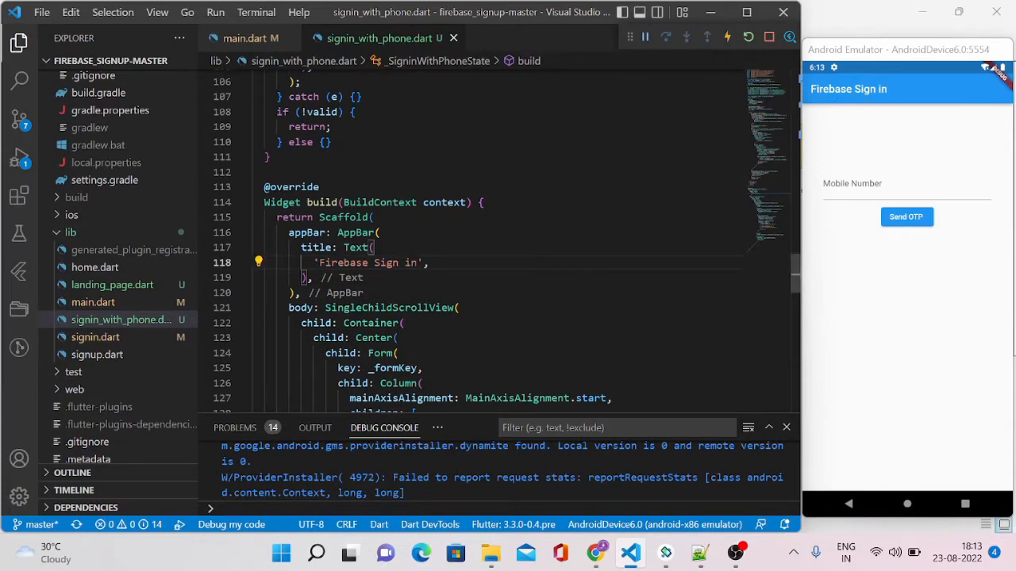
pyautogui.scroll(-3)
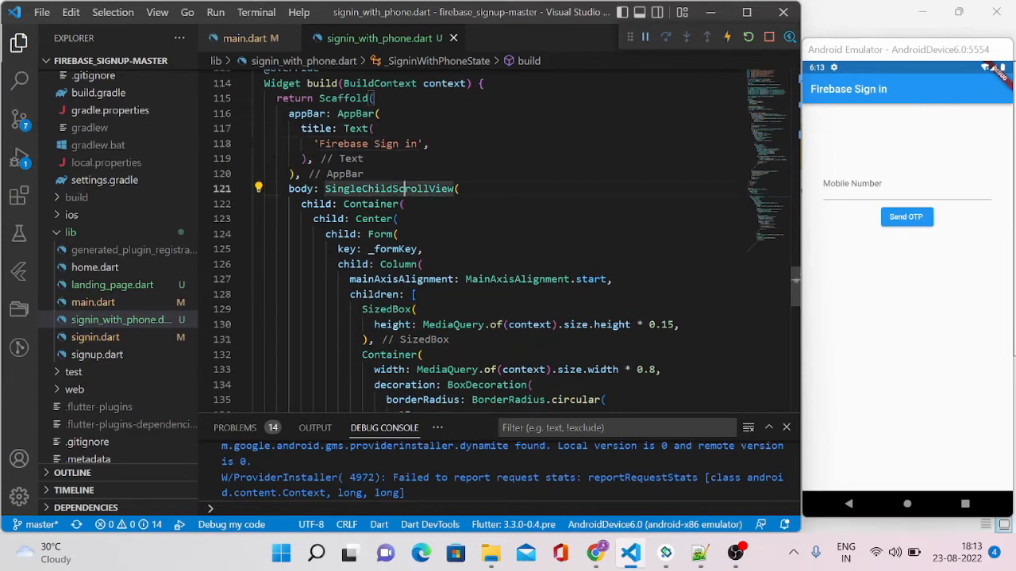
pyautogui.scroll(-3)
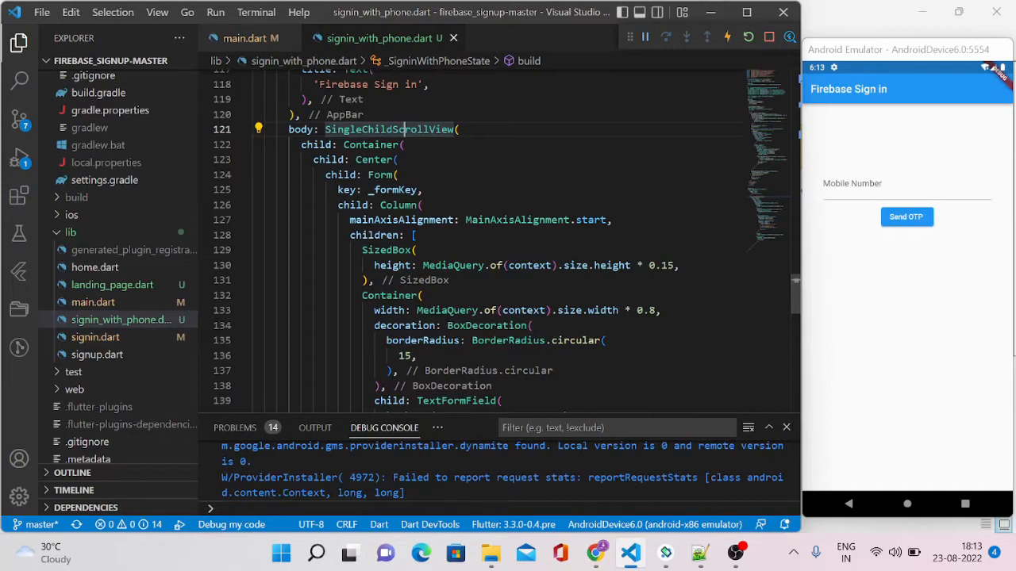
pyautogui.scroll(-3)
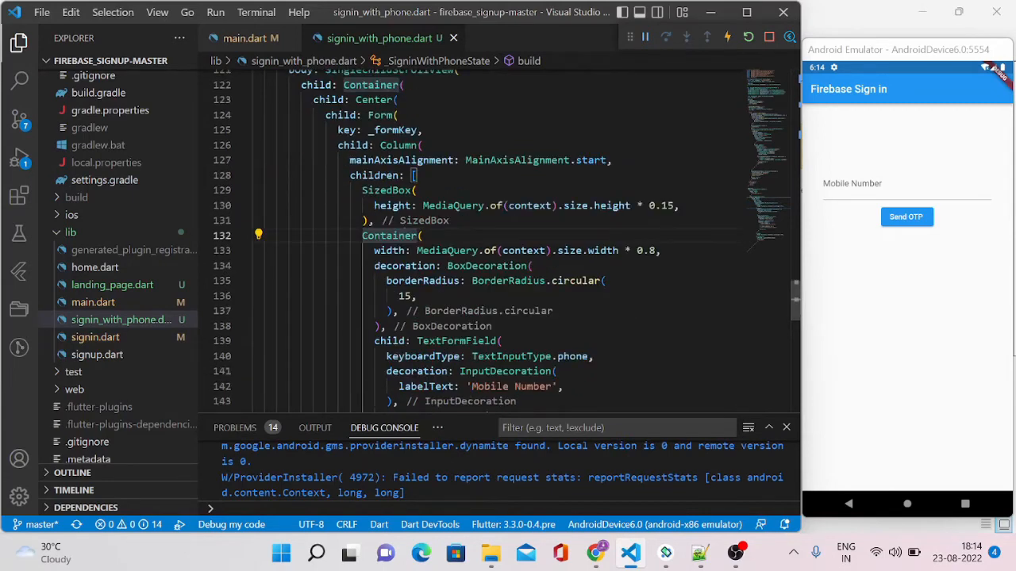
pyautogui.scroll(-3)
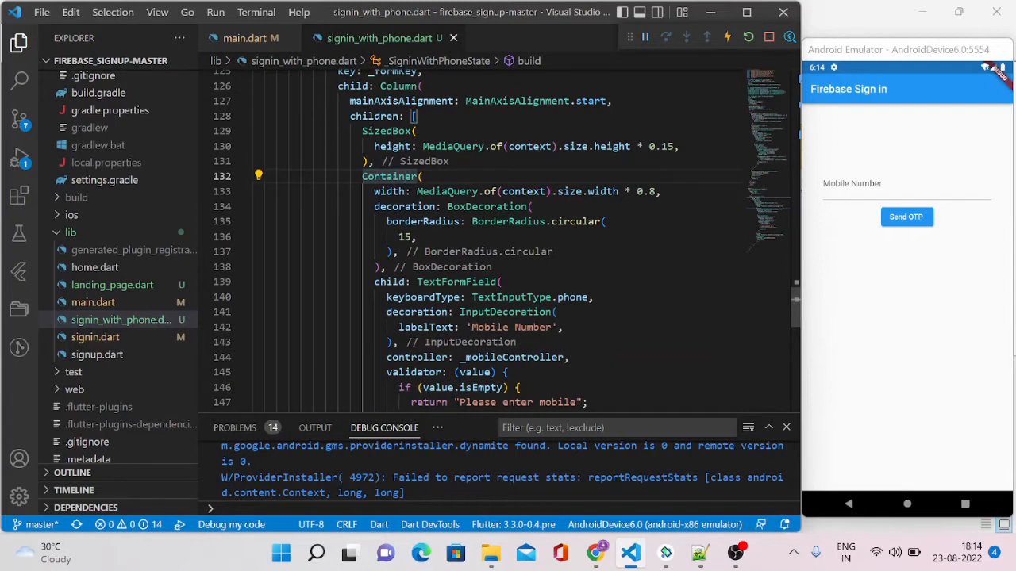
pyautogui.scroll(-3)
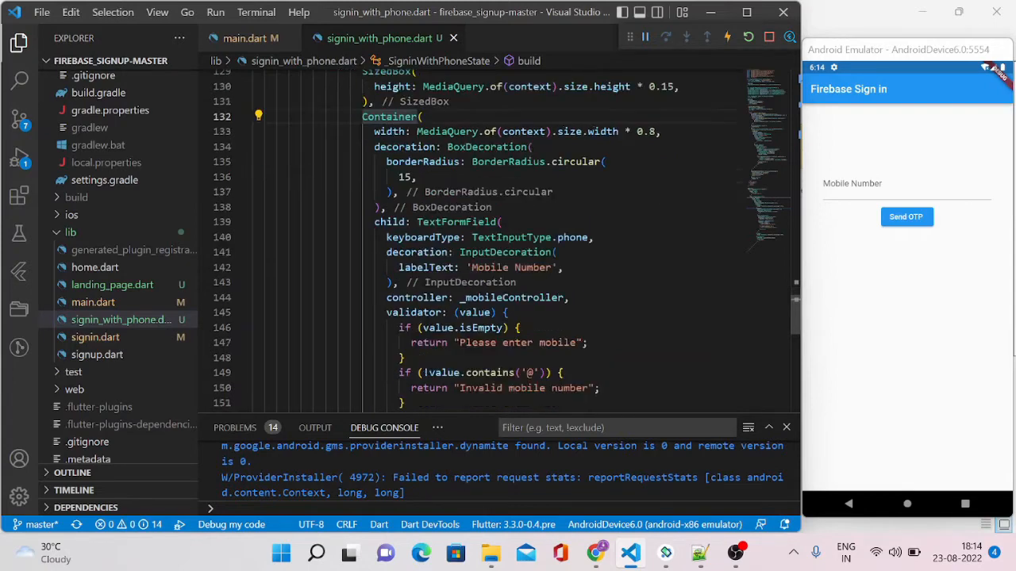
pyautogui.scroll(-3)
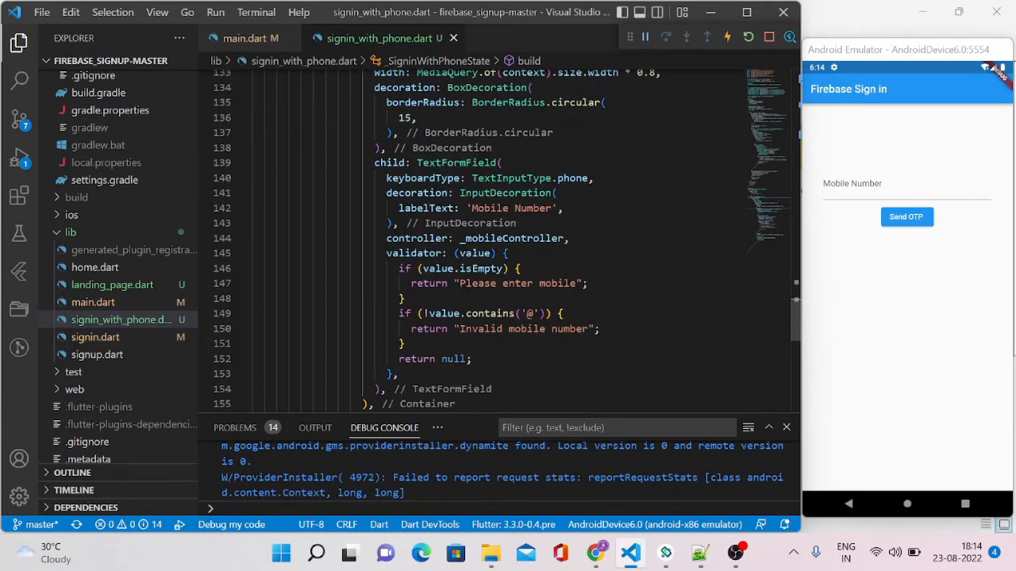
pyautogui.moveTo(384, 177); pyautogui.dragTo(404, 299)
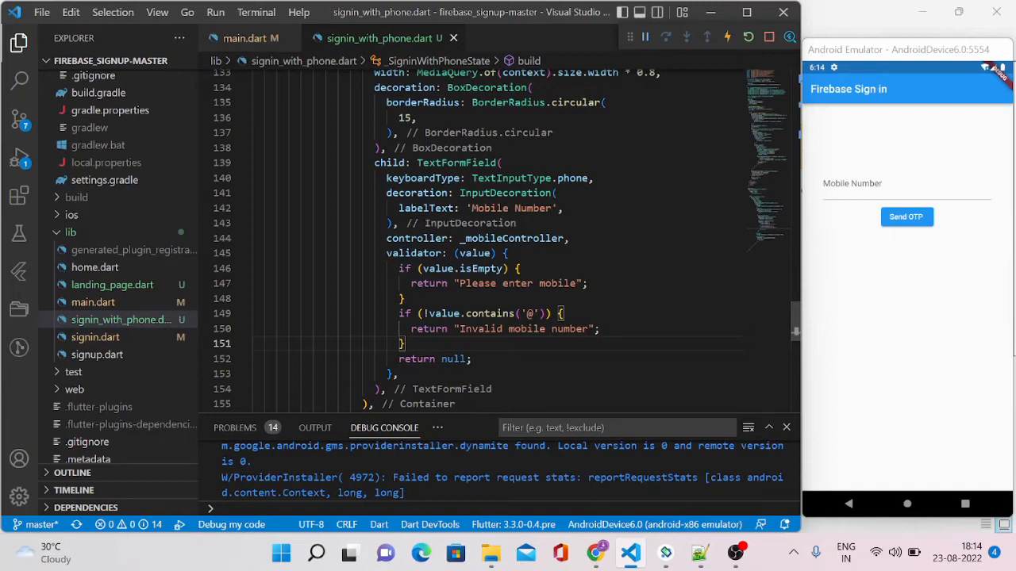
pyautogui.scroll(-3)
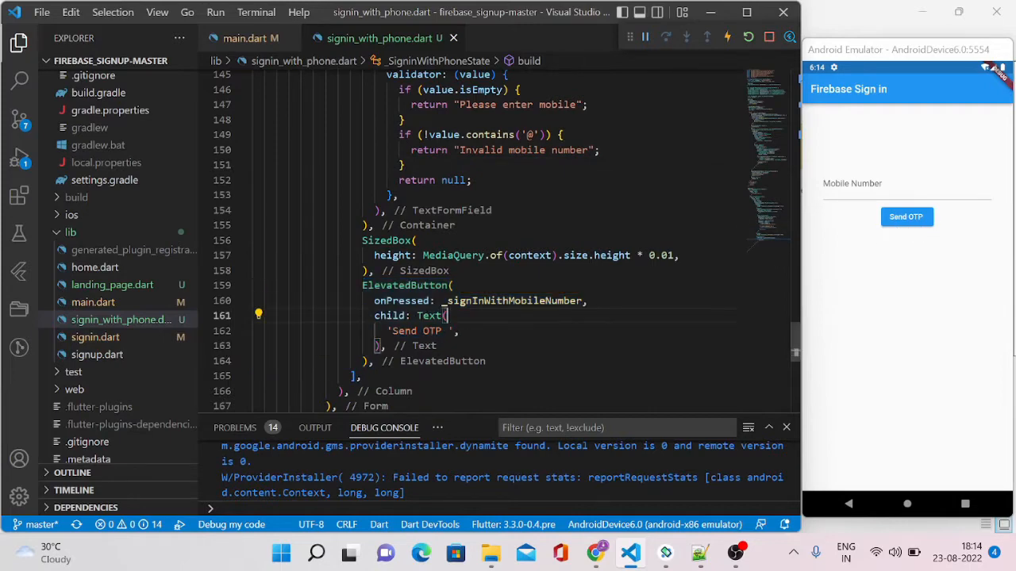
pyautogui.moveTo(511, 300)
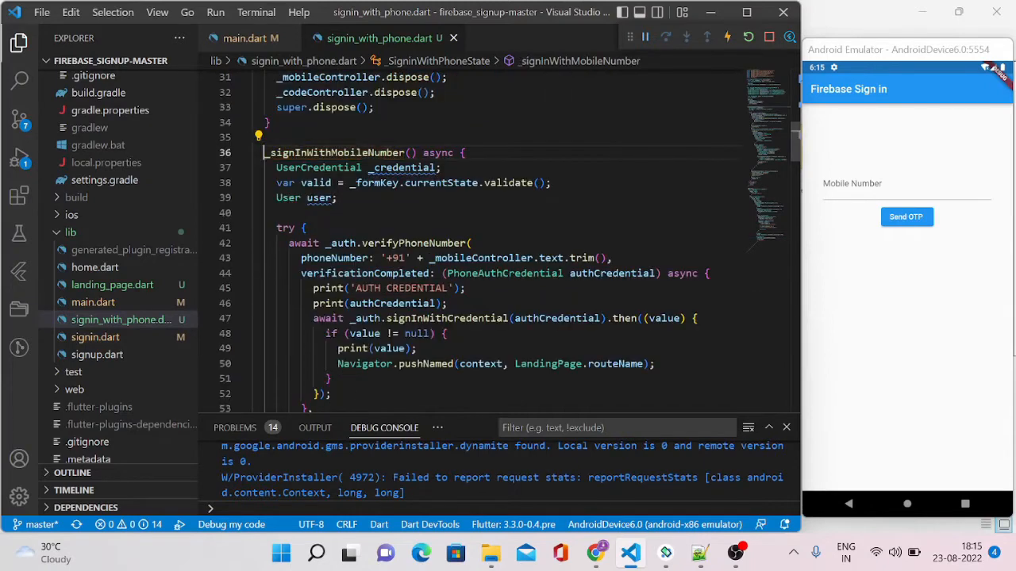
# Highlight _signInWithMobileNumber, then jump to the _auth FirebaseAuth declaration and review verifyPhoneNumber.
pyautogui.doubleClick(333, 152)
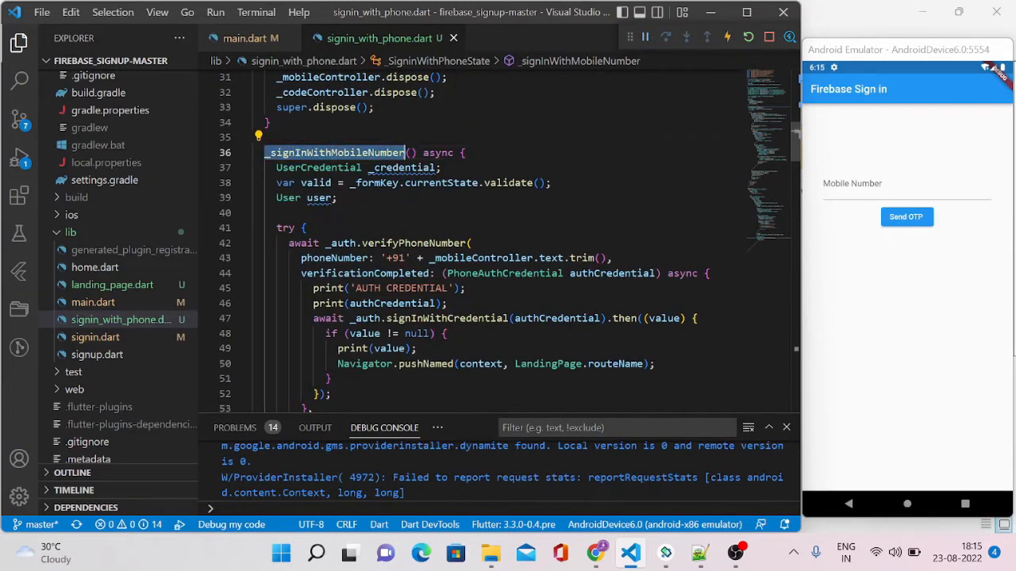
pyautogui.click(276, 182)
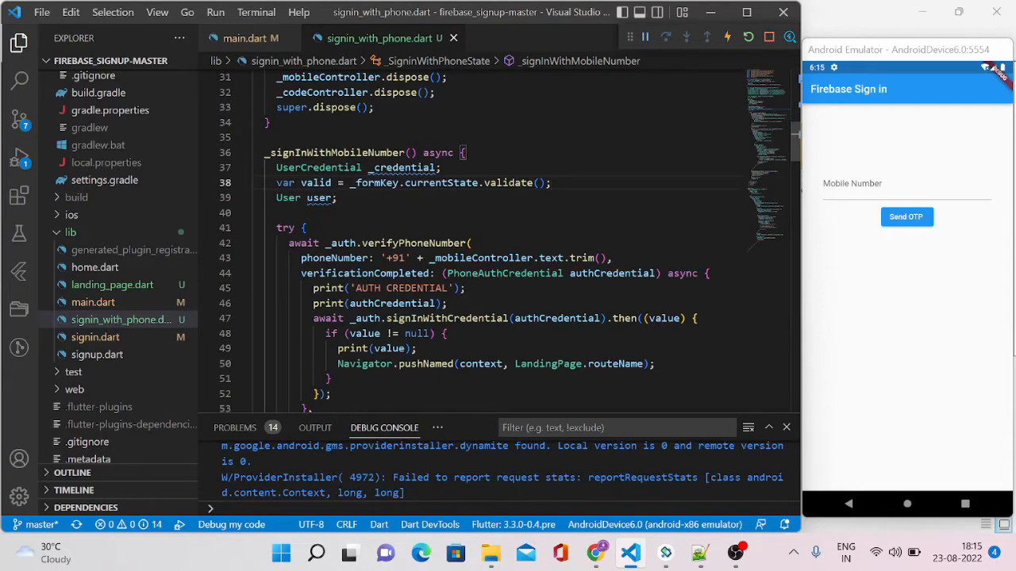
pyautogui.click(548, 183)
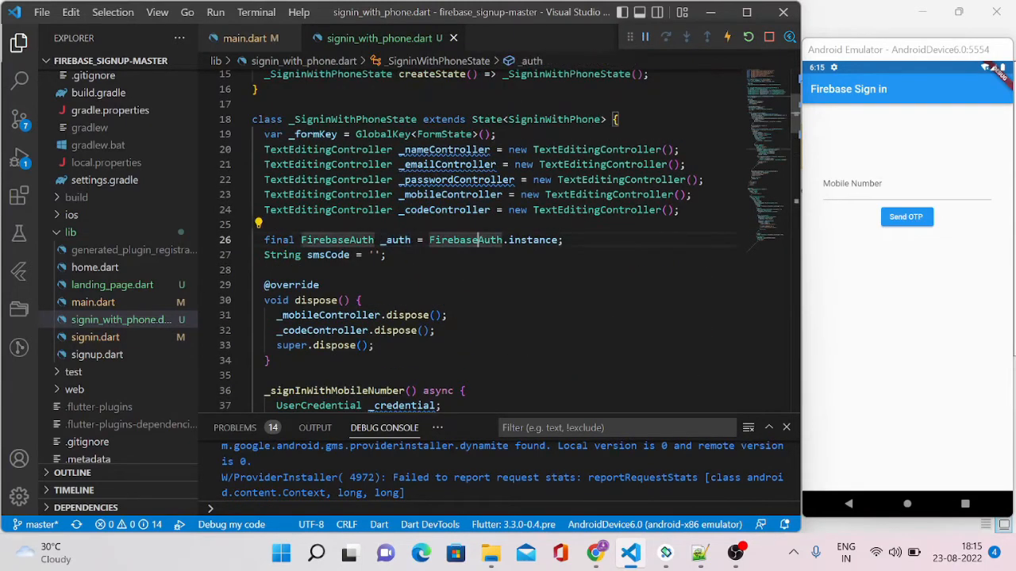
pyautogui.doubleClick(489, 240)
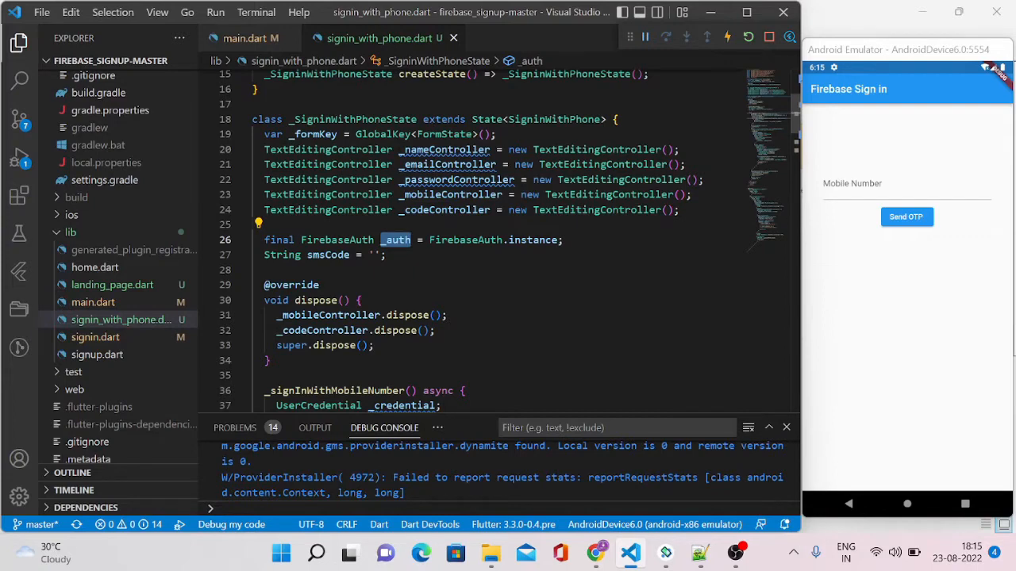
pyautogui.scroll(-3)
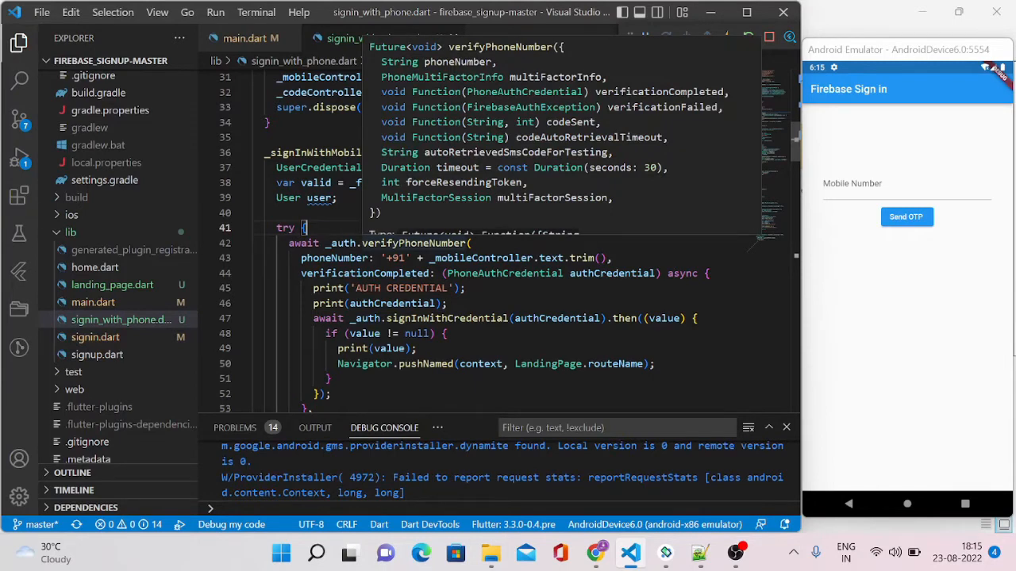
# Try an 'auth.s' line, browse the signIn suggestions, then delete the half-typed line.
pyautogui.write('AU')
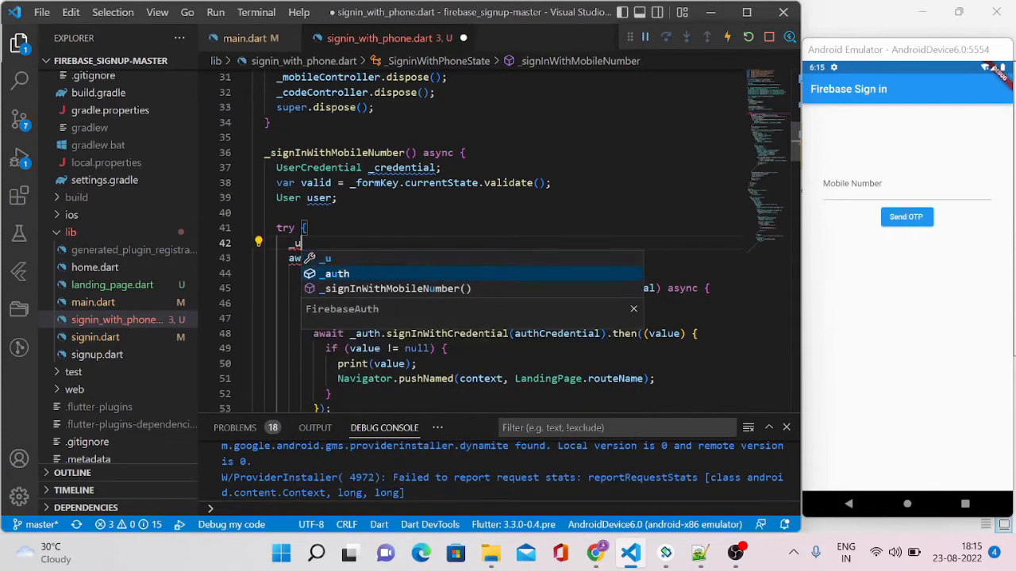
pyautogui.write('auth.')
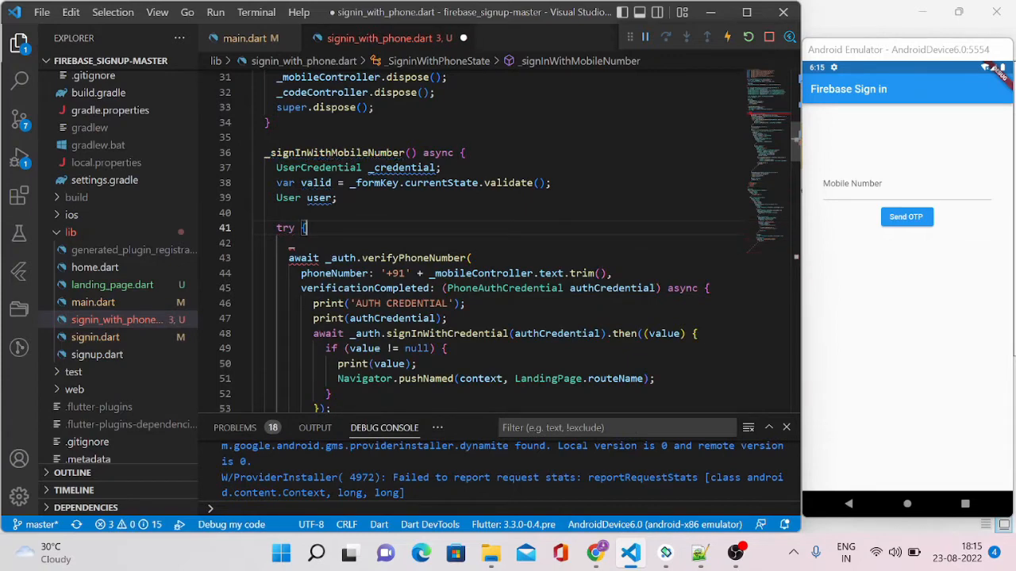
pyautogui.write('await _')
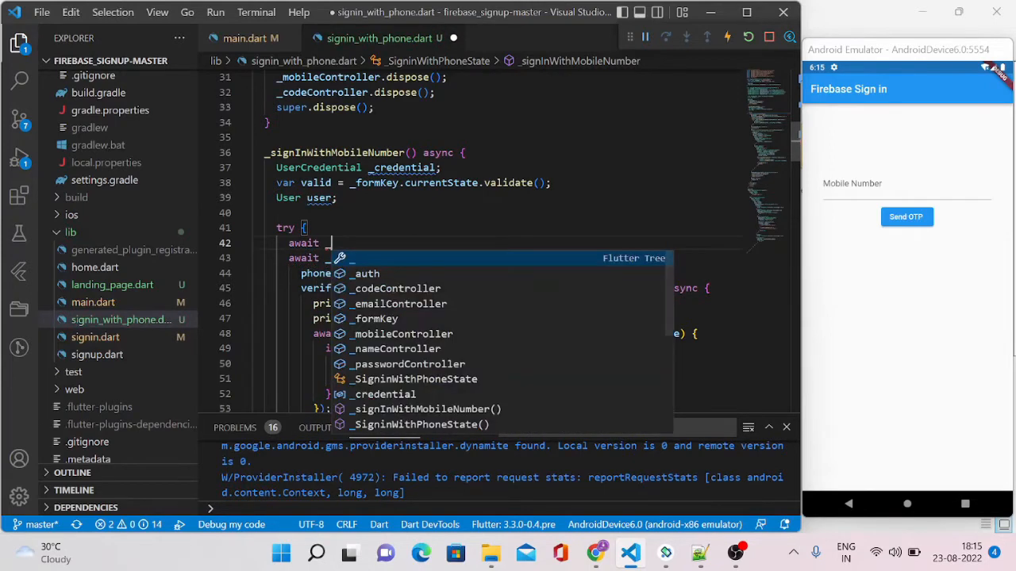
pyautogui.write('auth.')
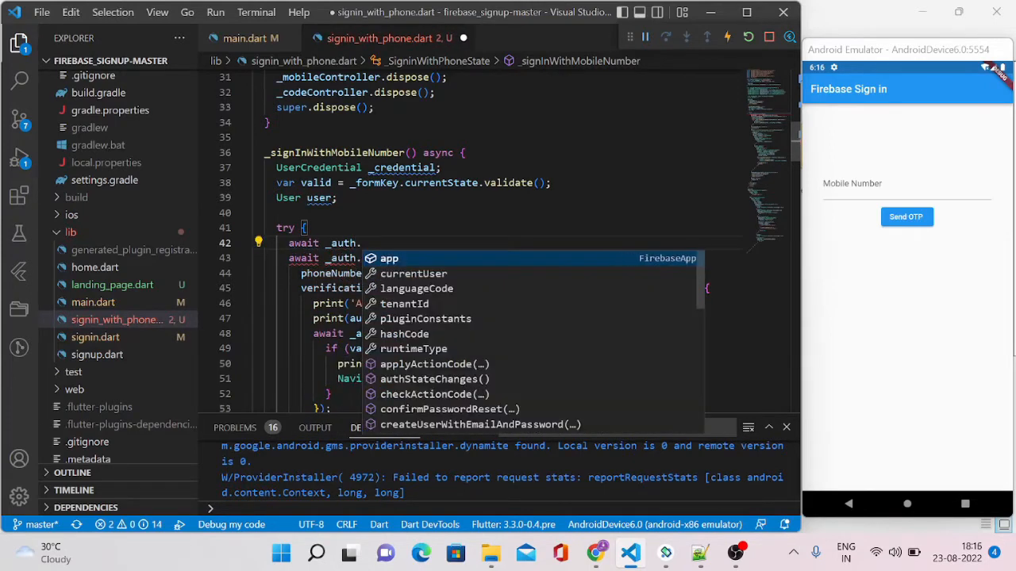
pyautogui.write('s')
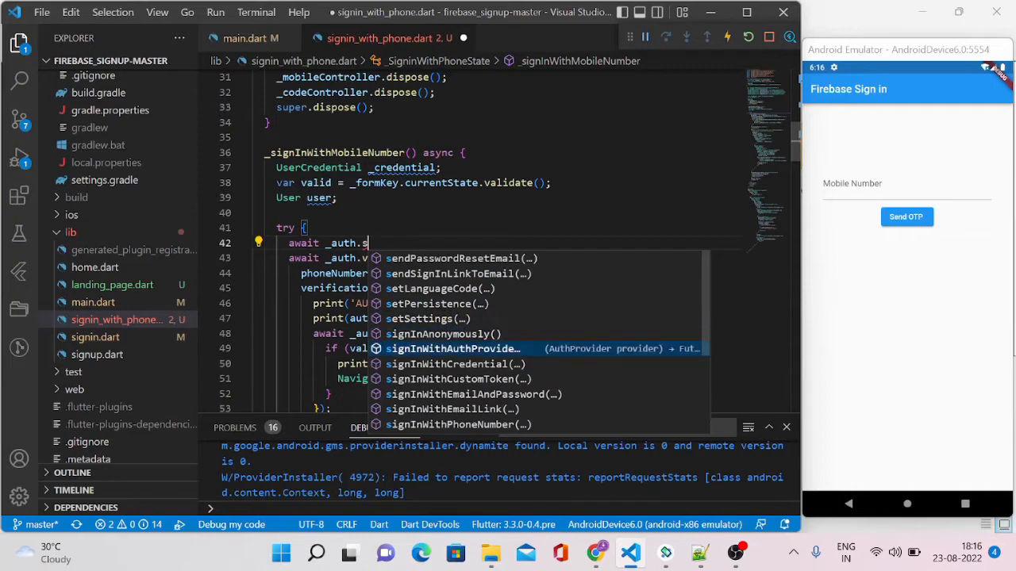
pyautogui.press('Down')
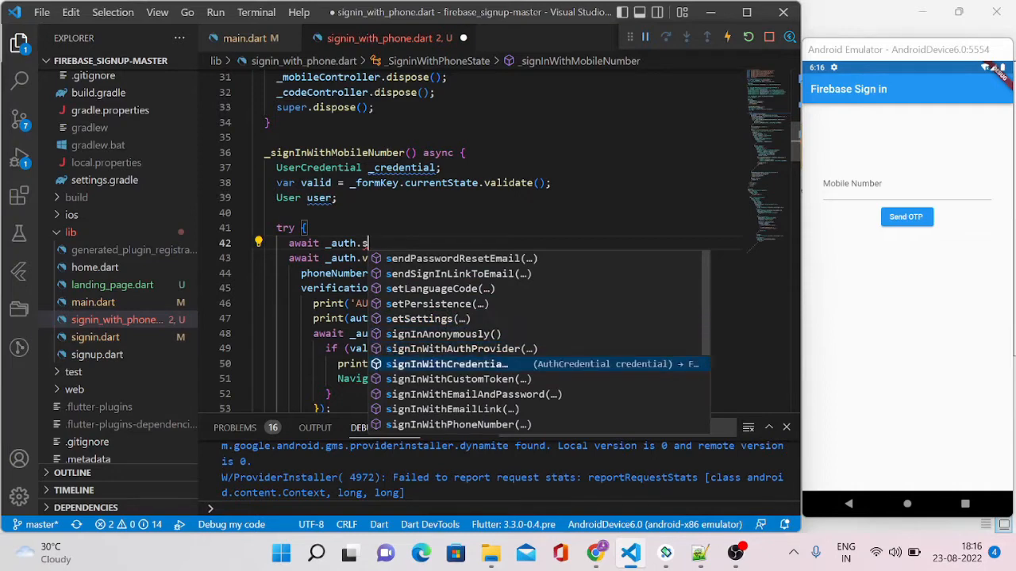
pyautogui.press('Down')
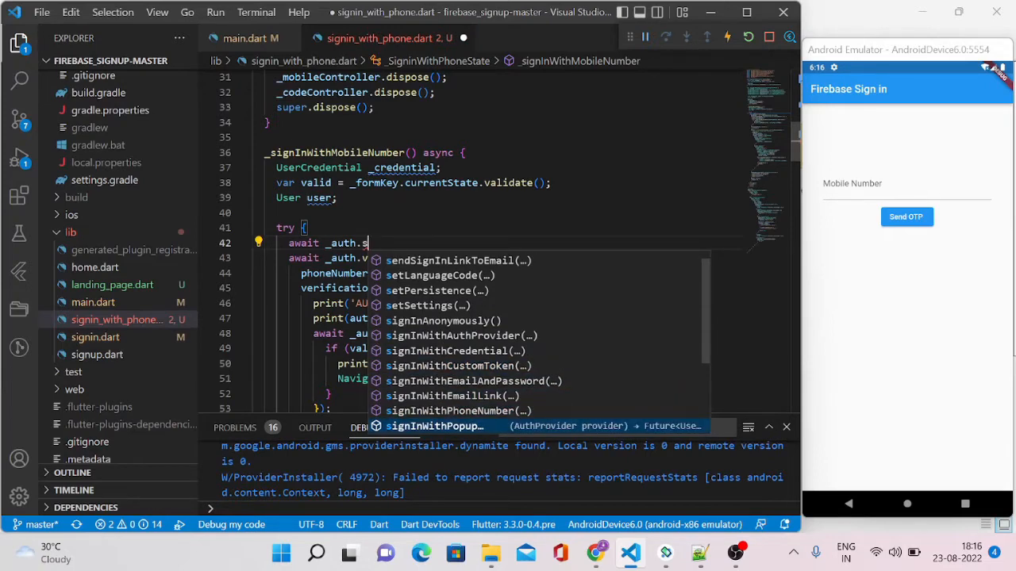
pyautogui.scroll(-3)
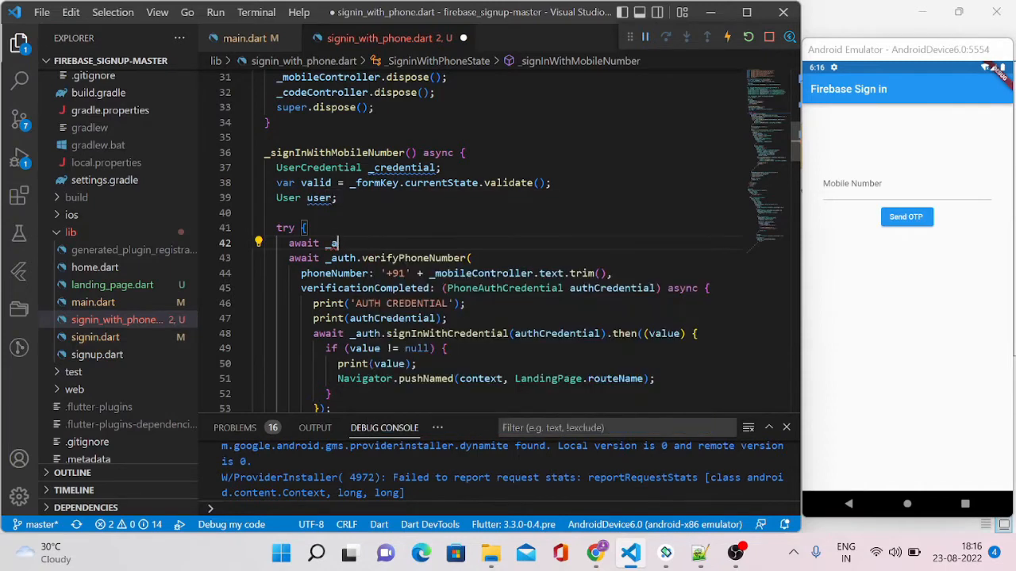
pyautogui.press('Backspace')
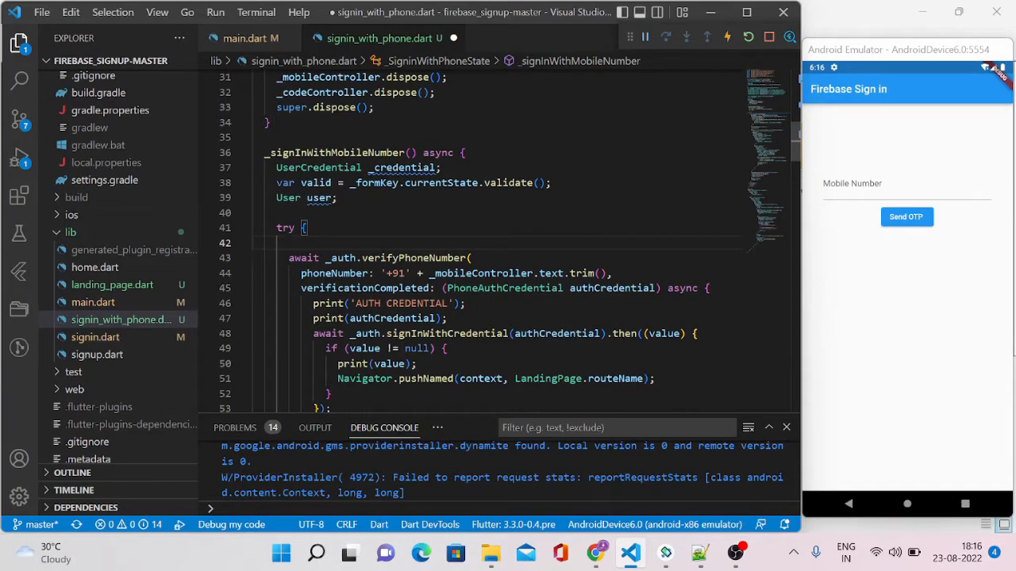
# Start 'await _auth.ve' inside try to pick verifyPhoneNumber from IntelliSense.
pyautogui.write('await')
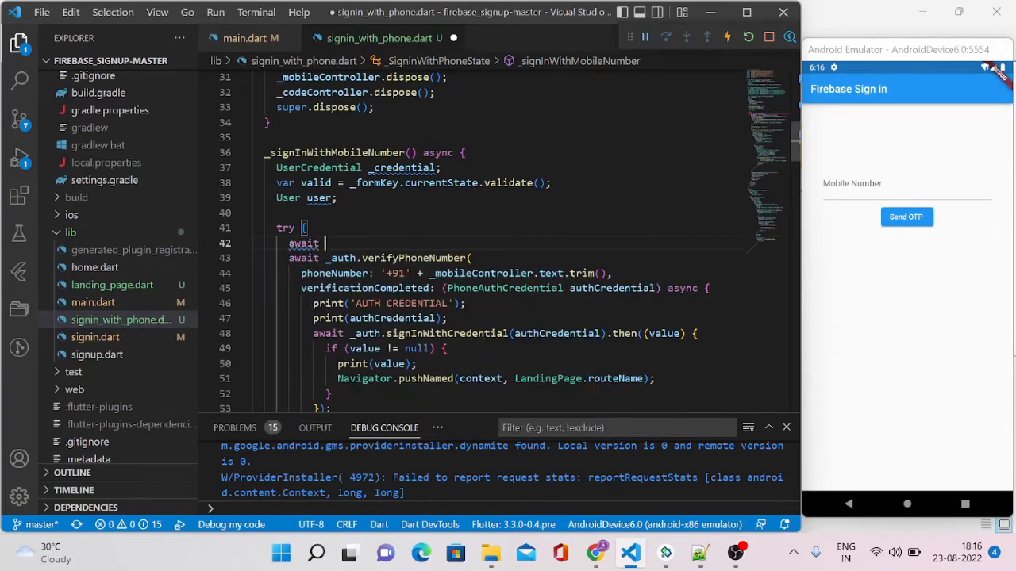
pyautogui.write('_auth.')
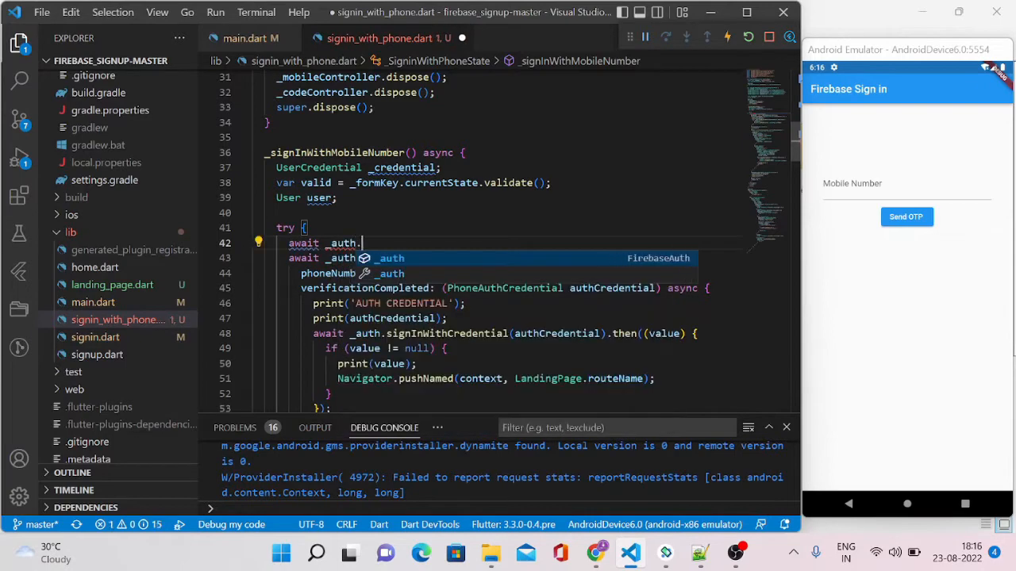
pyautogui.write('ve')
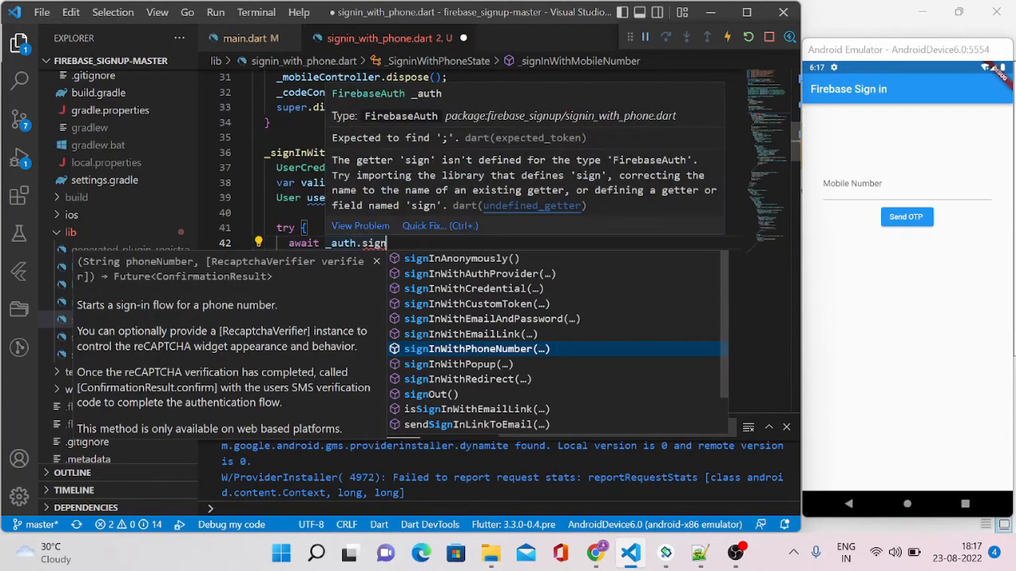
pyautogui.moveTo(262, 329)
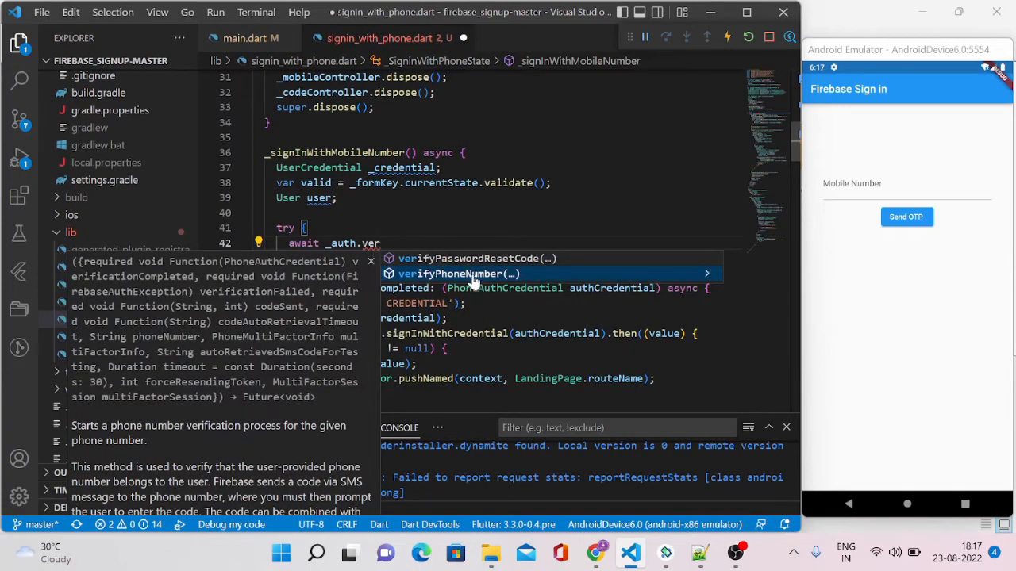
pyautogui.moveTo(659, 278)
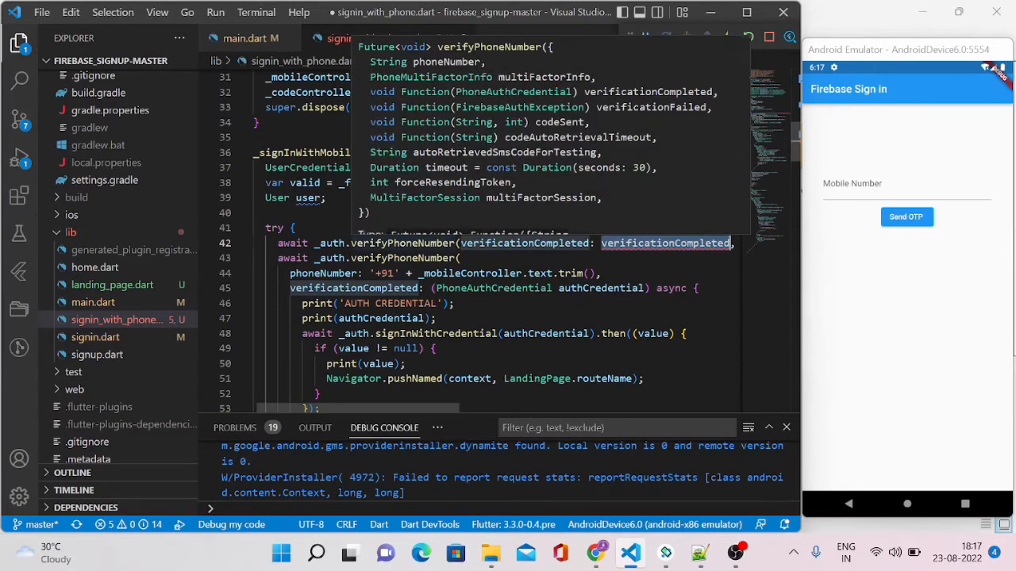
pyautogui.moveTo(419, 235)
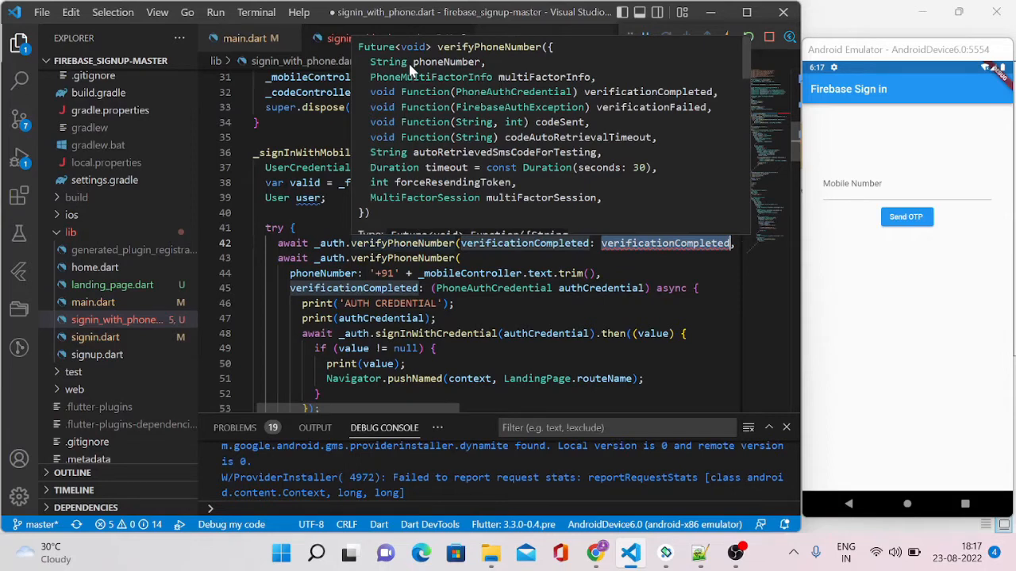
pyautogui.moveTo(468, 87)
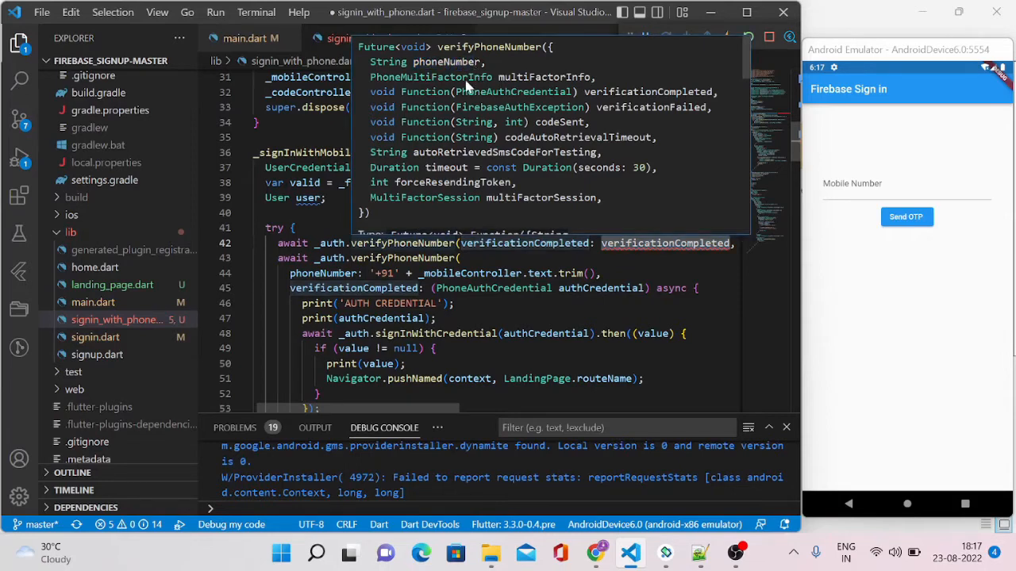
pyautogui.moveTo(587, 87)
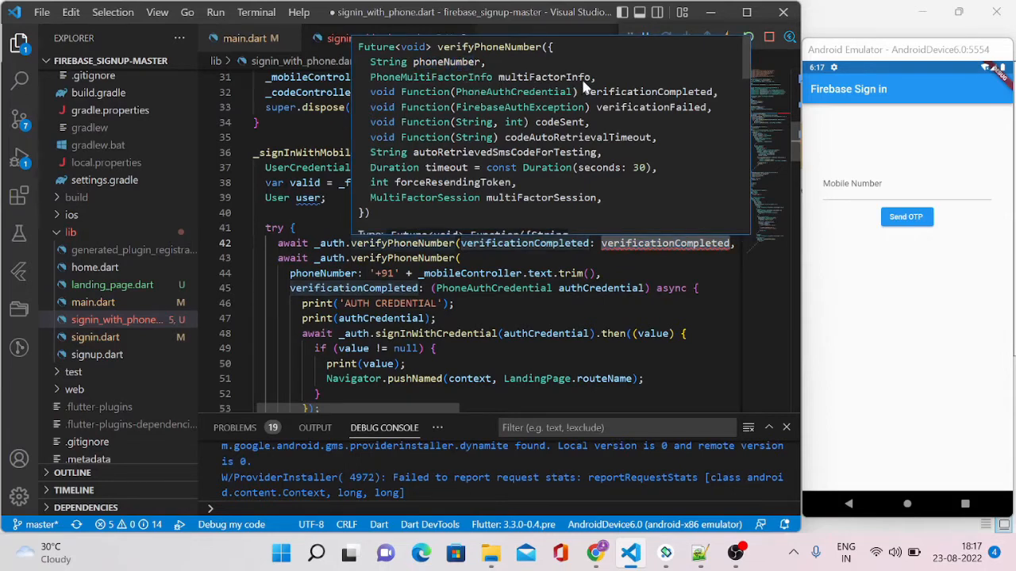
pyautogui.doubleClick(643, 91)
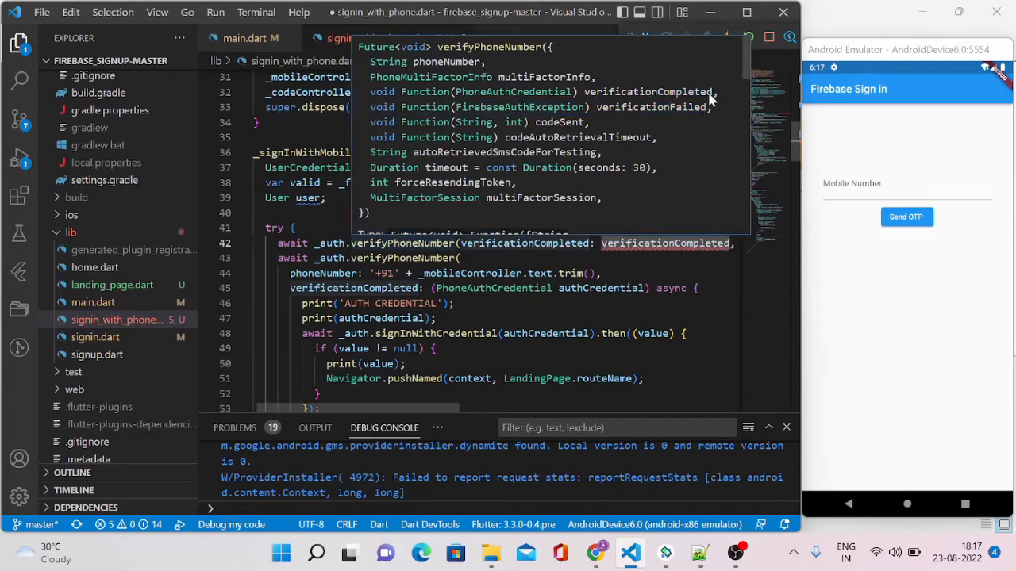
pyautogui.doubleClick(627, 108)
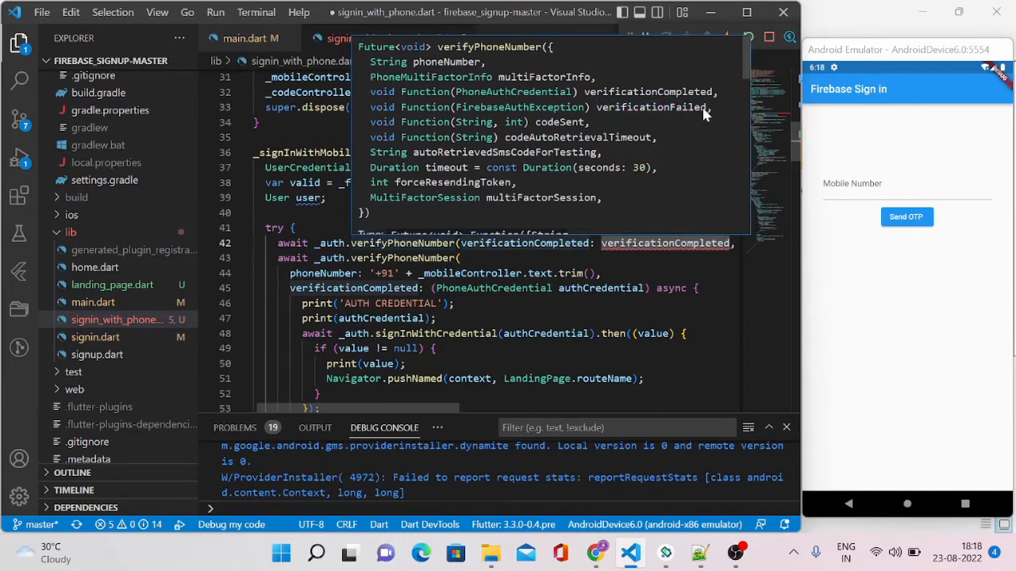
pyautogui.moveTo(546, 137)
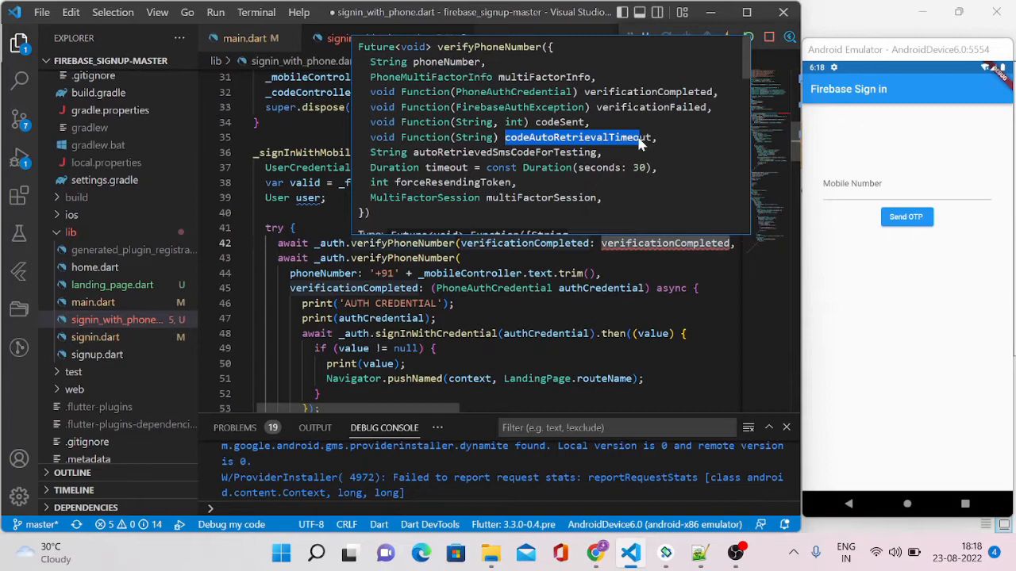
pyautogui.moveTo(526, 146)
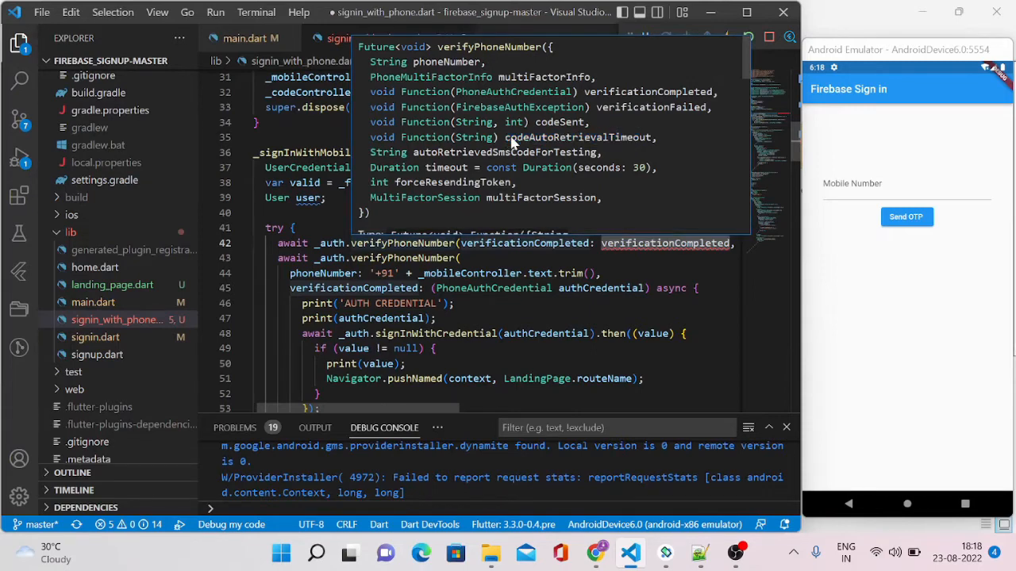
pyautogui.moveTo(580, 157)
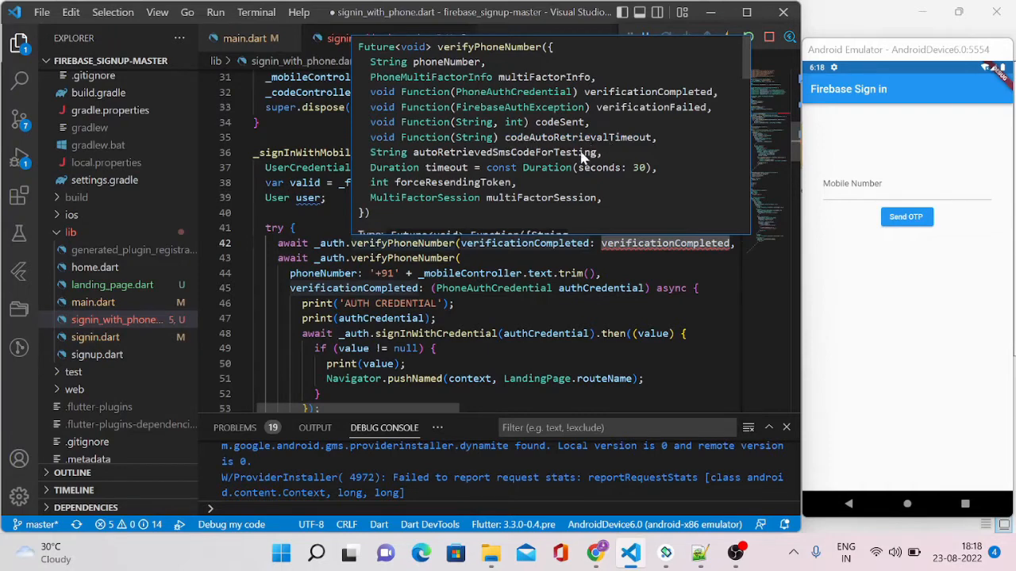
pyautogui.moveTo(434, 173)
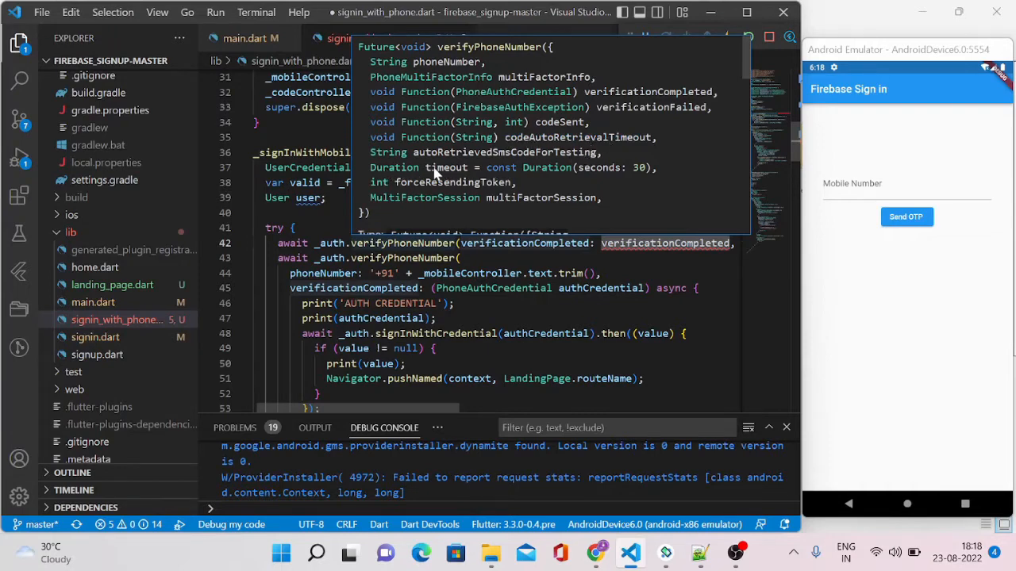
pyautogui.doubleClick(448, 169)
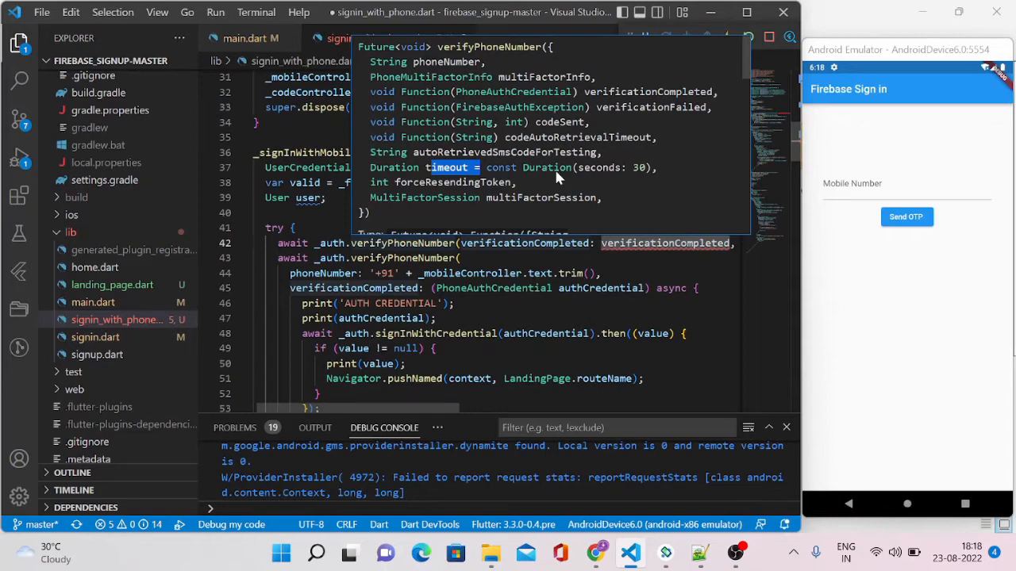
pyautogui.moveTo(524, 165)
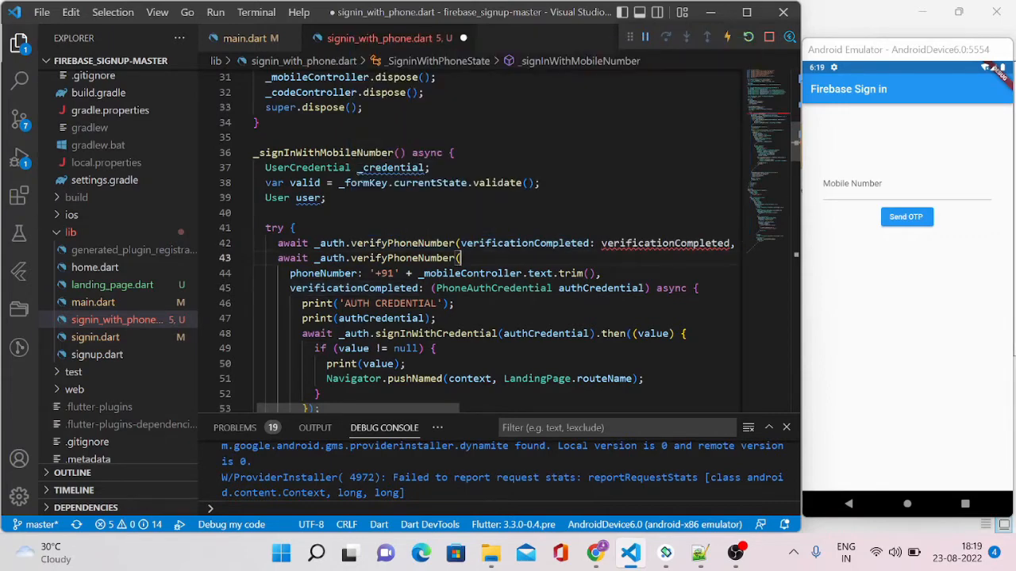
pyautogui.press('Backspace')
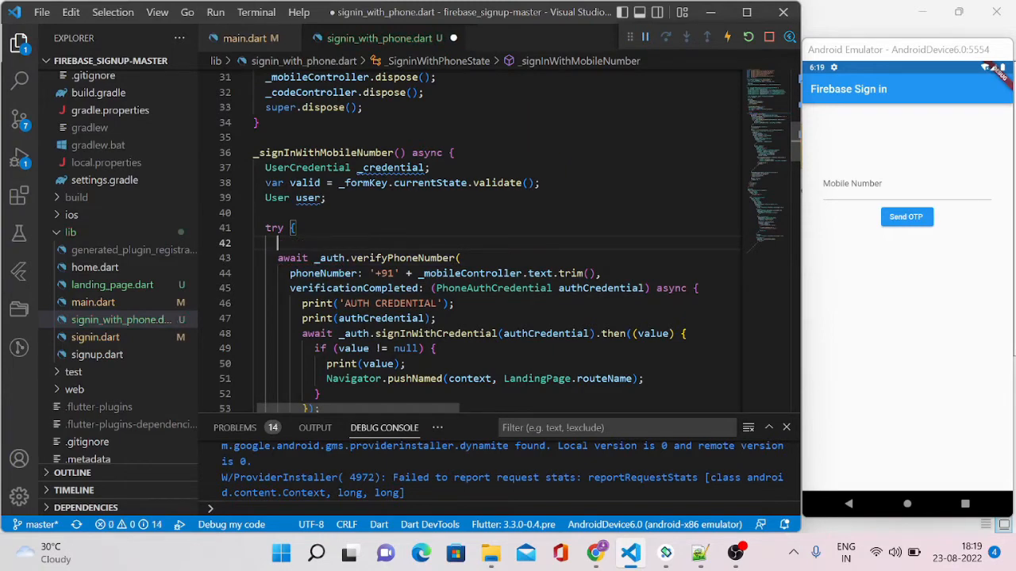
pyautogui.scroll(-3)
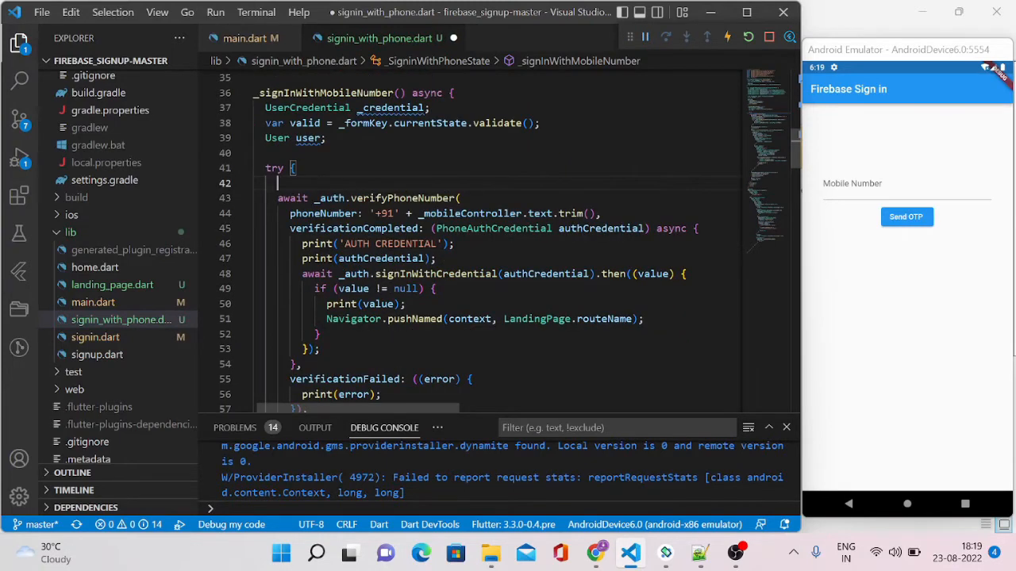
pyautogui.doubleClick(492, 229)
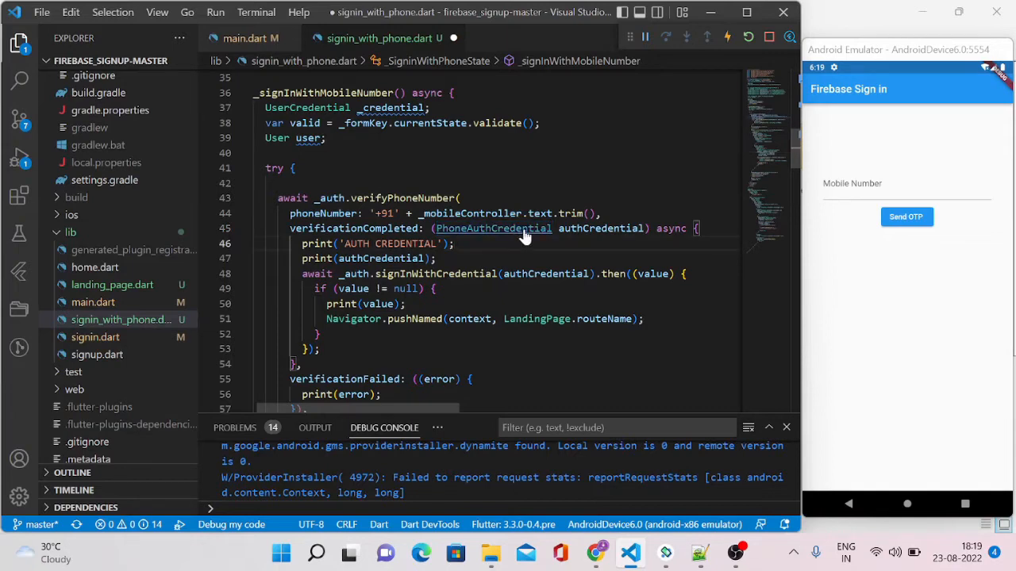
pyautogui.click(492, 228)
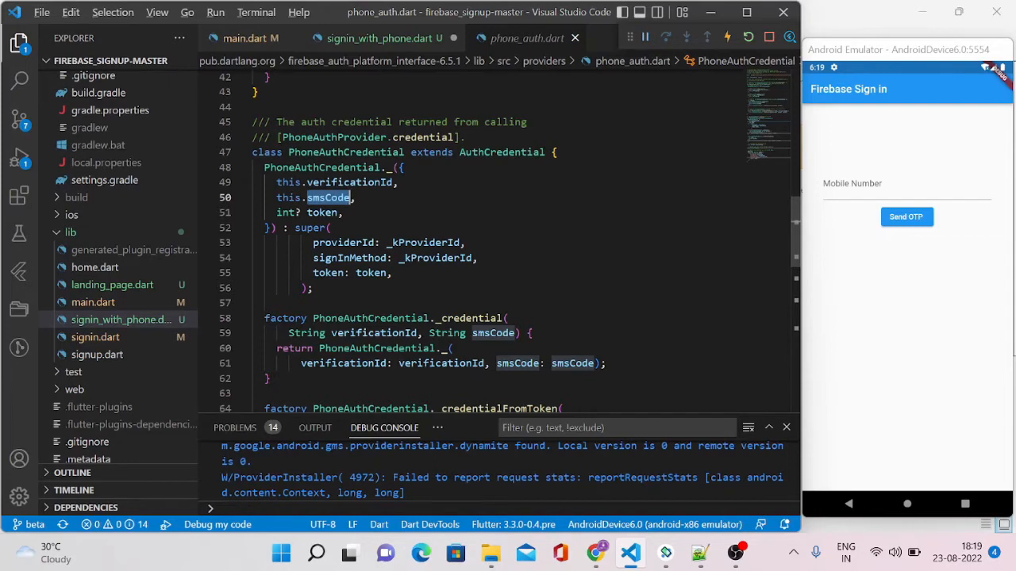
pyautogui.click(377, 38)
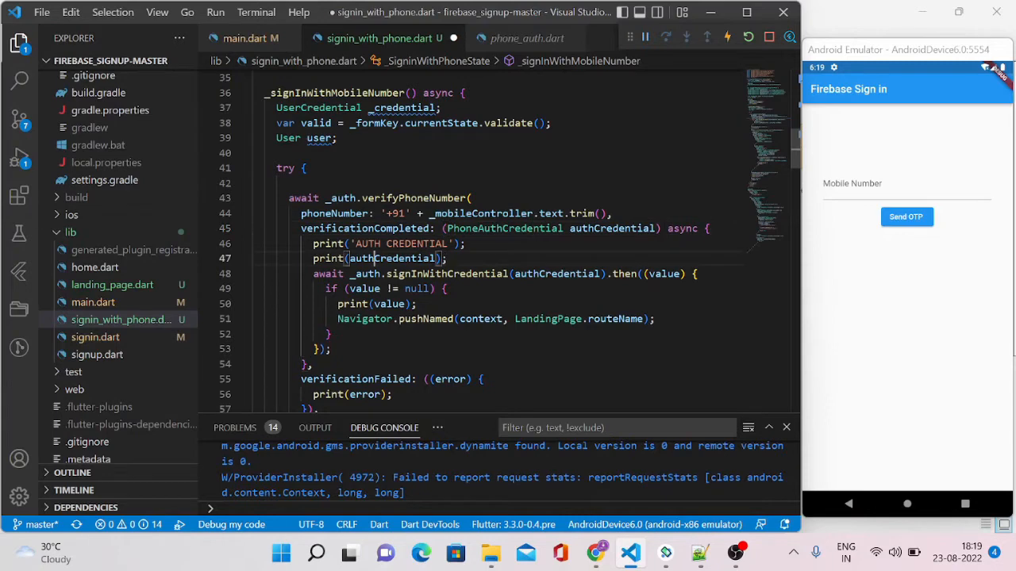
pyautogui.doubleClick(390, 257)
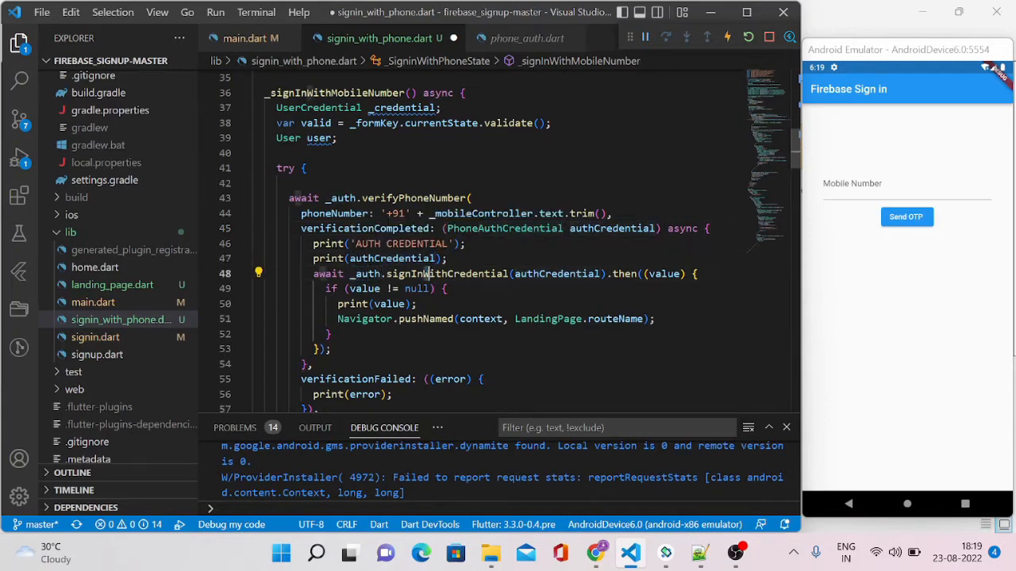
pyautogui.doubleClick(446, 273)
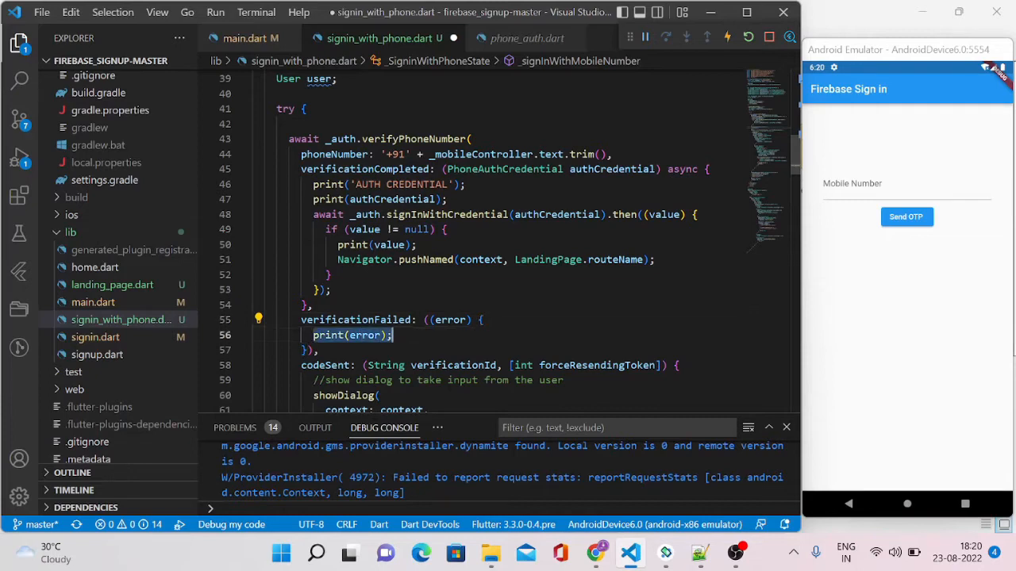
pyautogui.scroll(-3)
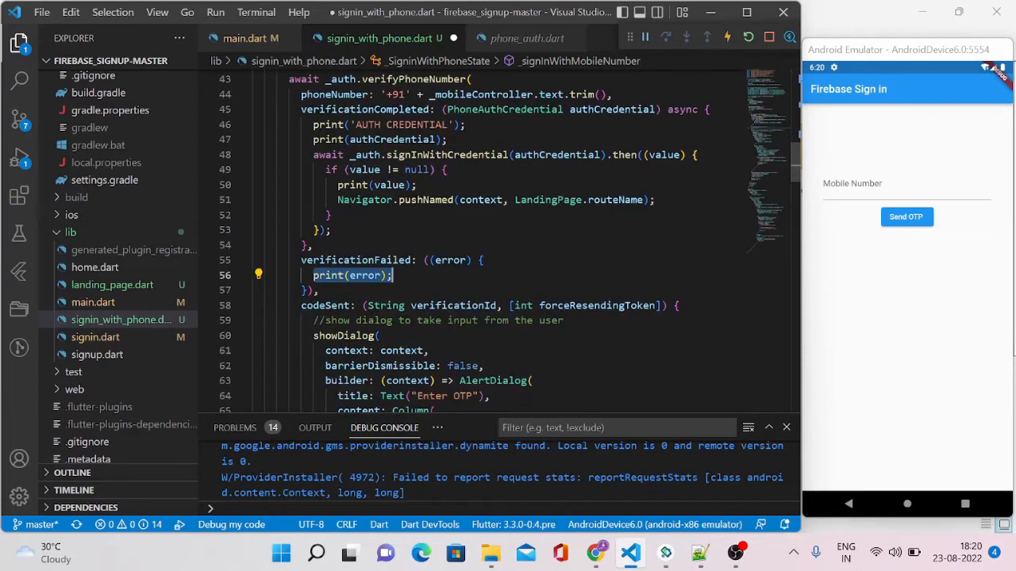
pyautogui.scroll(-3)
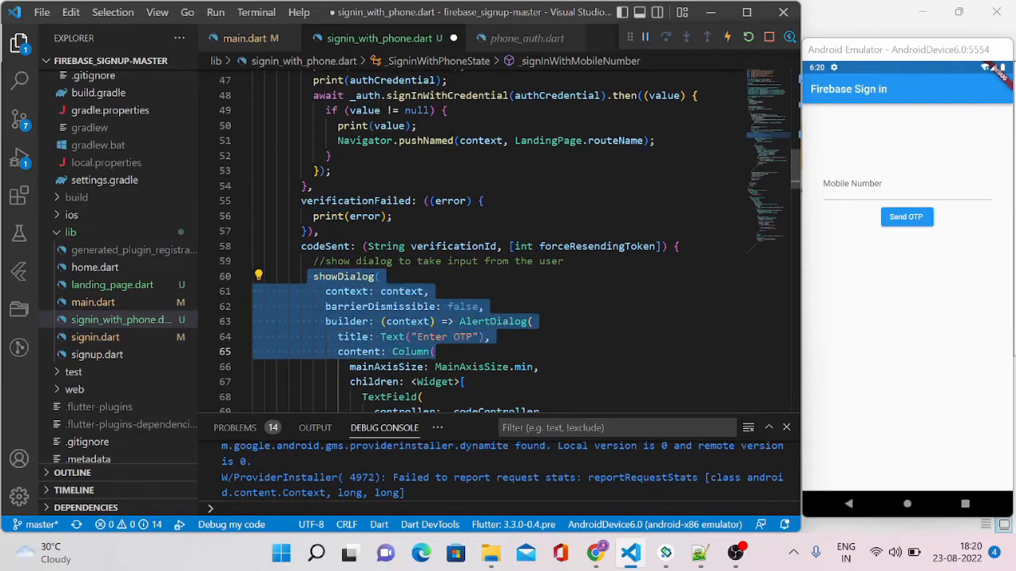
pyautogui.scroll(-3)
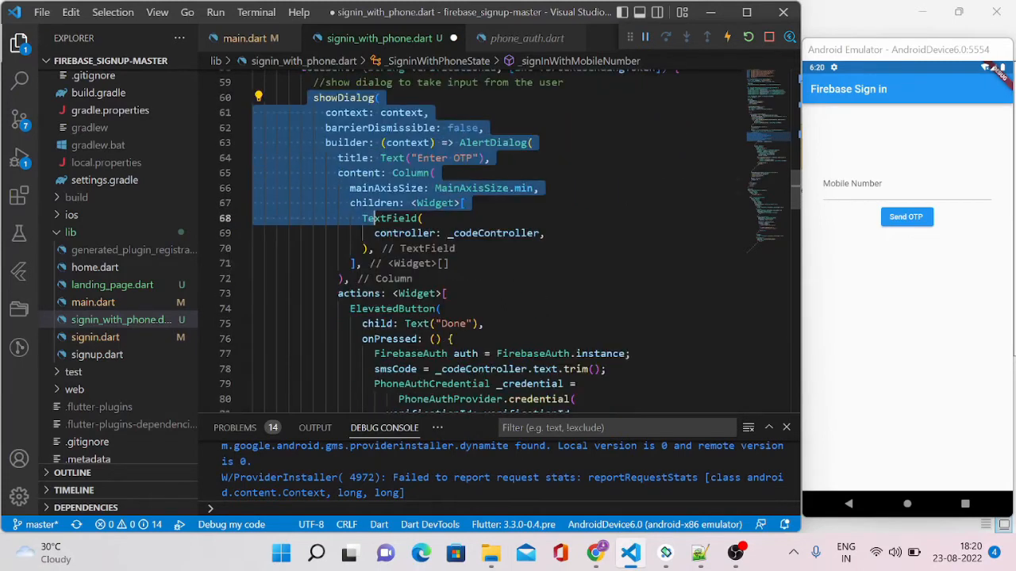
pyautogui.click(379, 97)
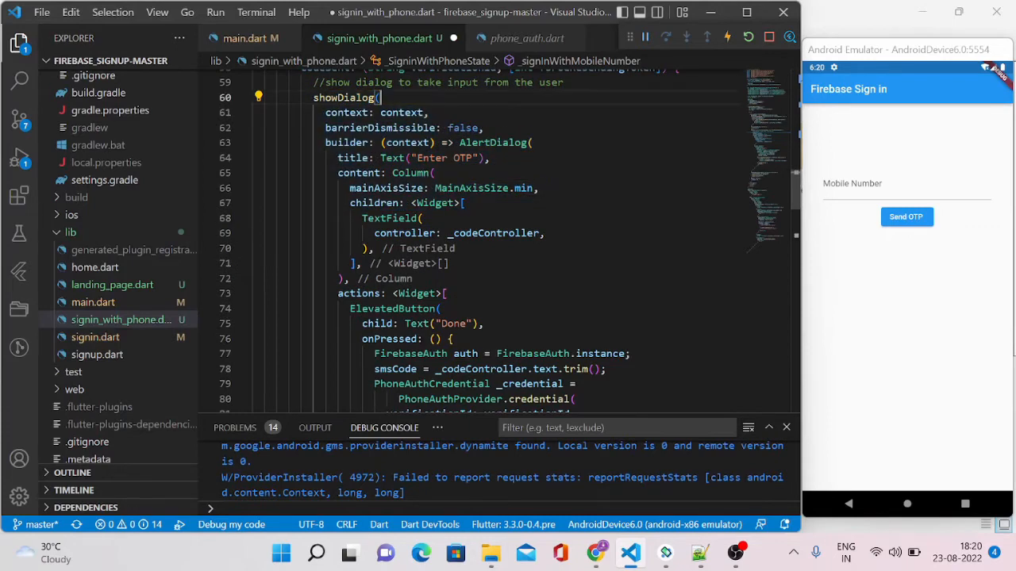
pyautogui.scroll(-3)
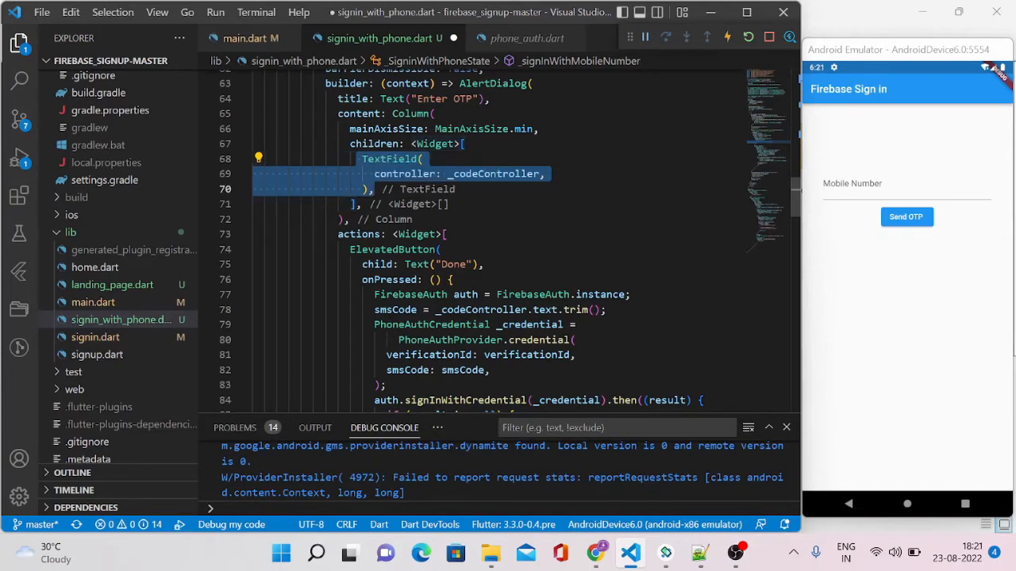
pyautogui.scroll(-3)
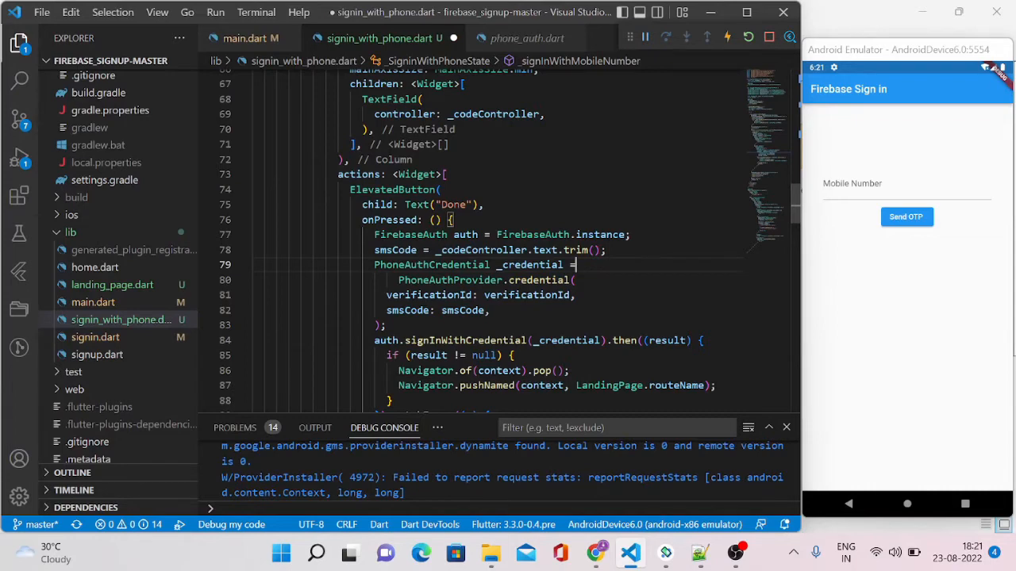
pyautogui.doubleClick(394, 251)
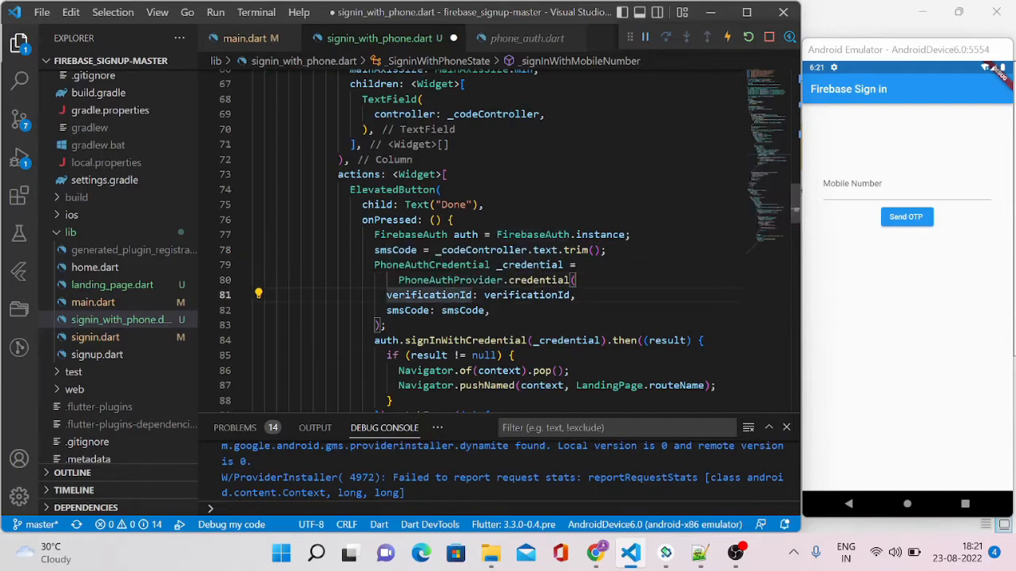
pyautogui.doubleClick(527, 294)
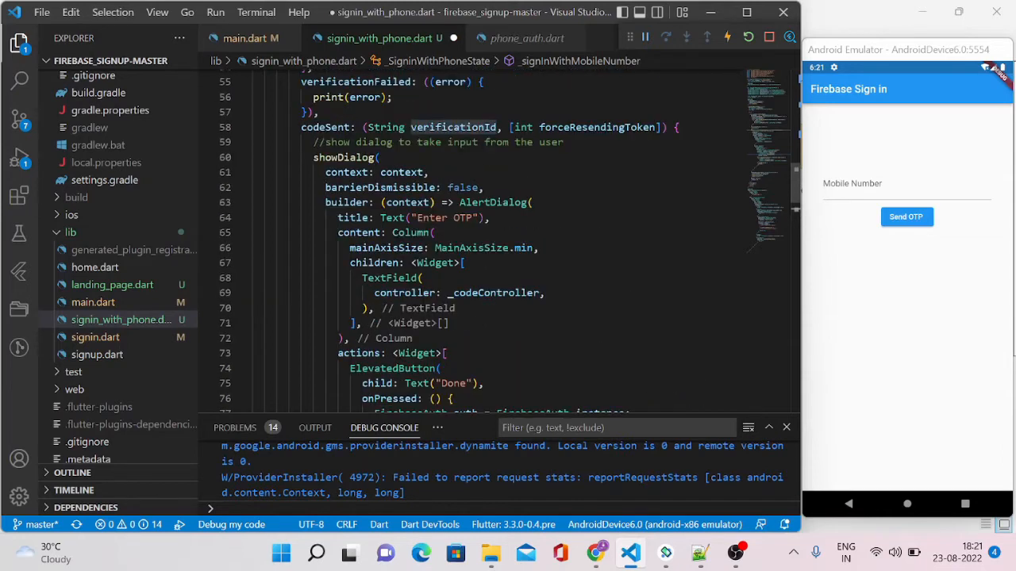
pyautogui.doubleClick(454, 127)
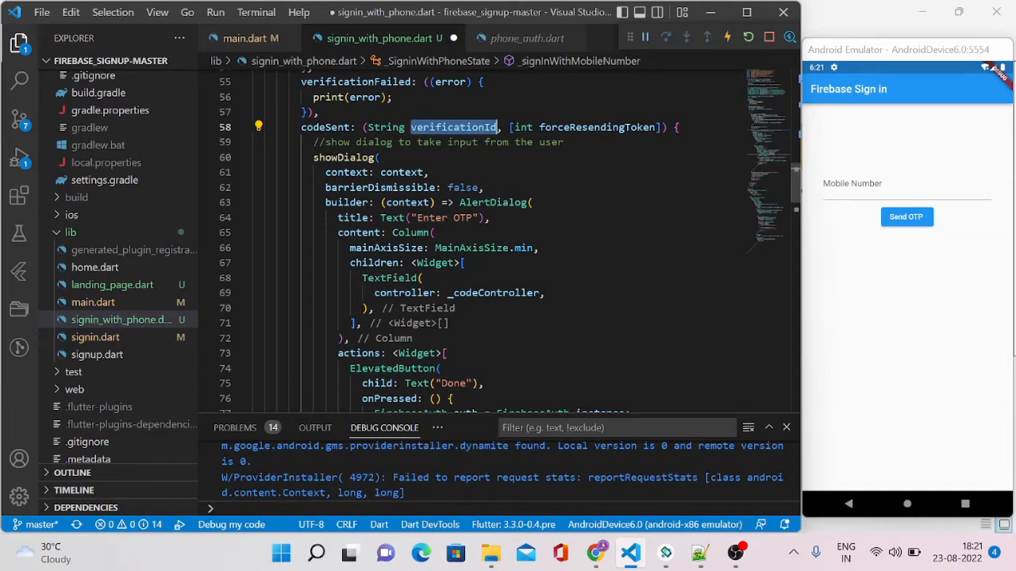
pyautogui.scroll(-3)
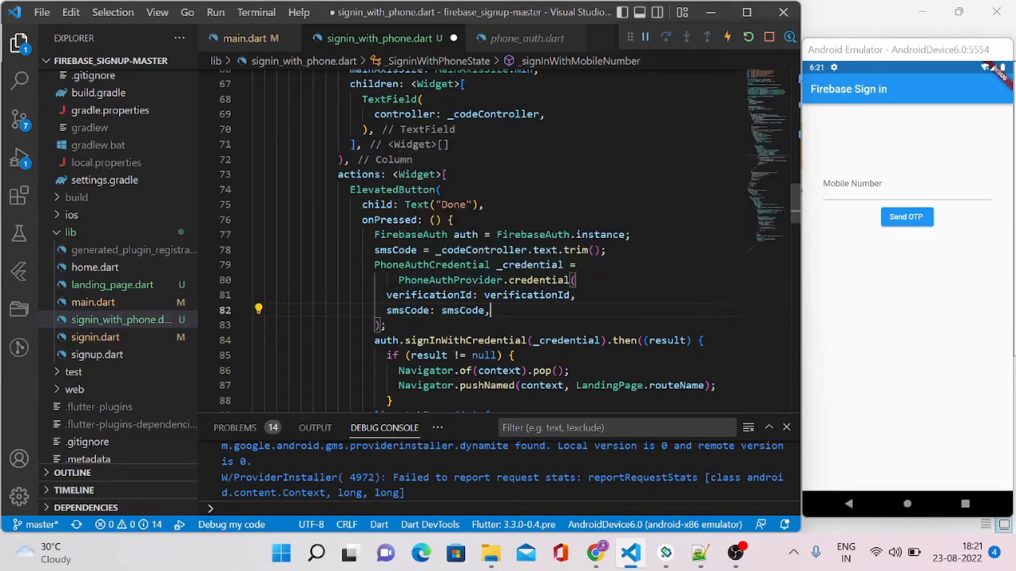
pyautogui.doubleClick(539, 279)
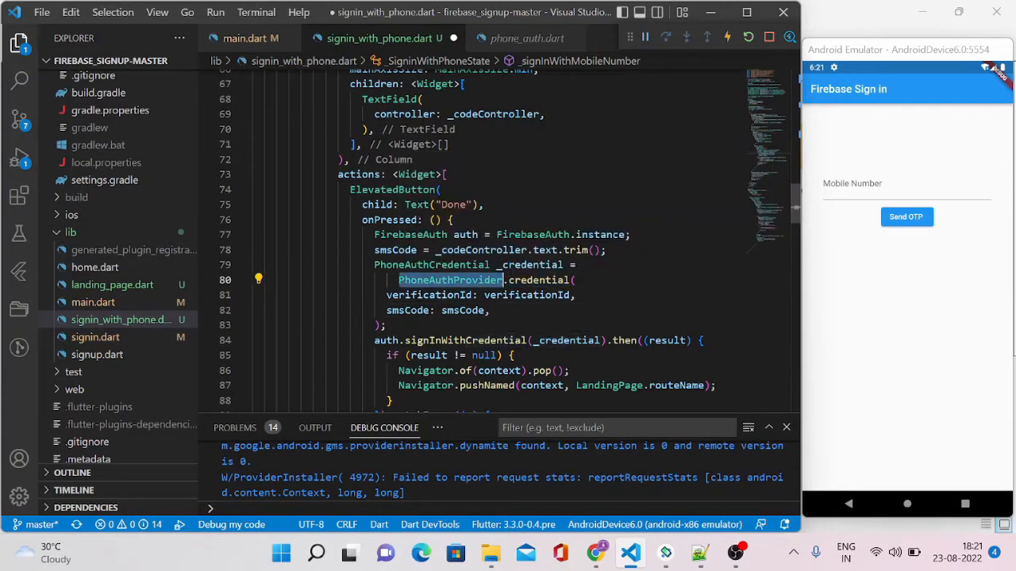
pyautogui.scroll(-3)
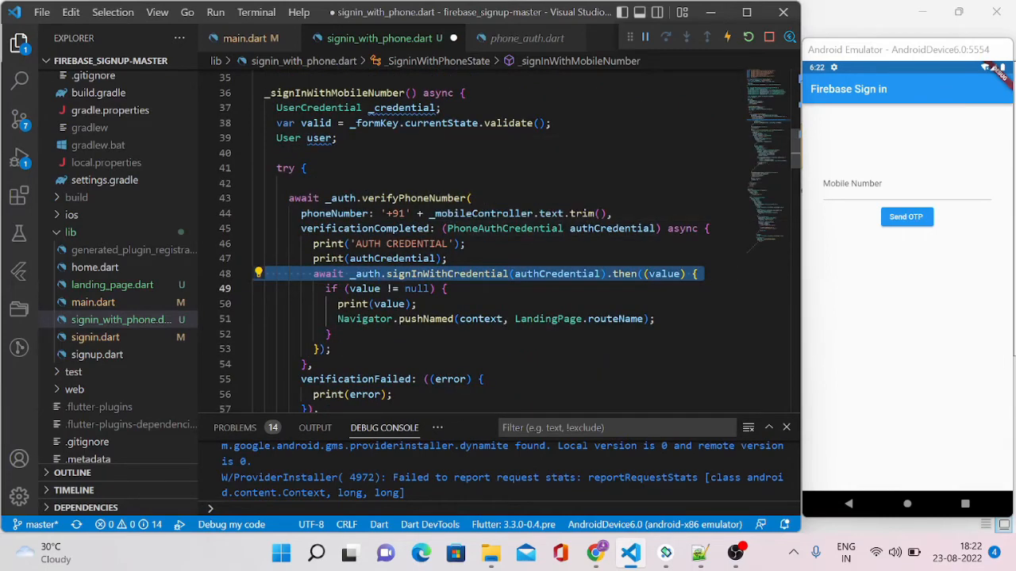
pyautogui.scroll(-3)
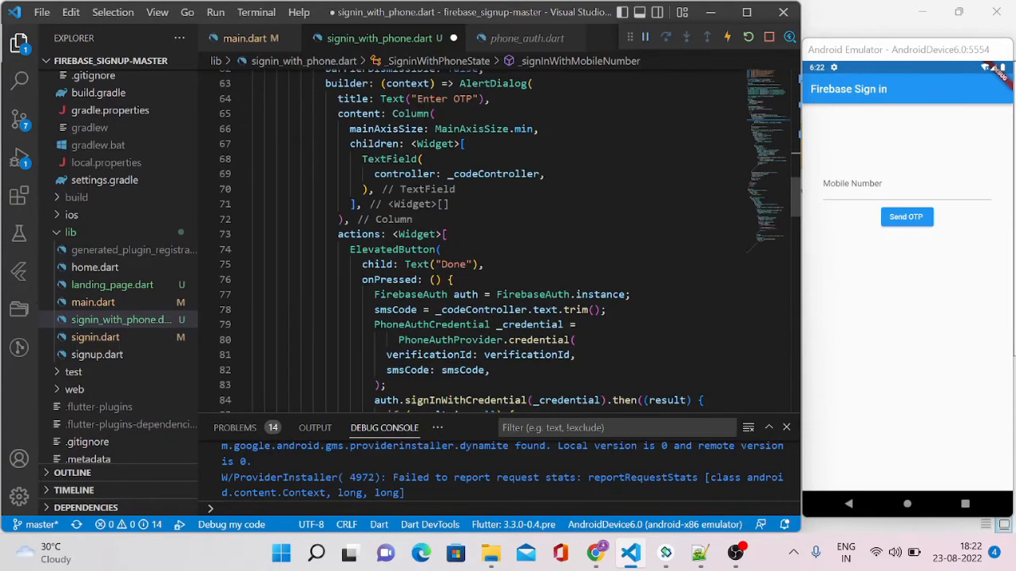
pyautogui.scroll(-3)
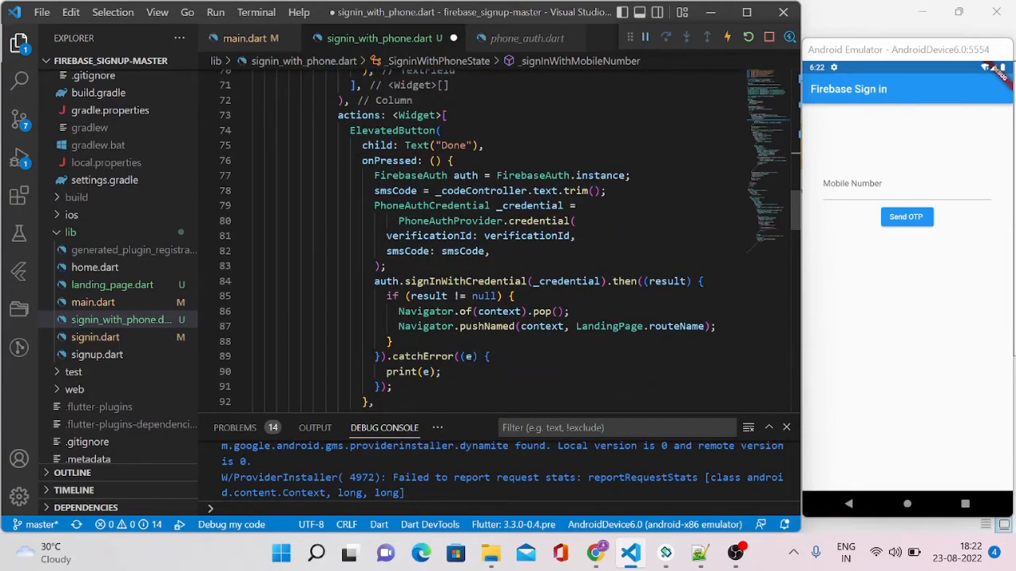
pyautogui.moveTo(429, 281)
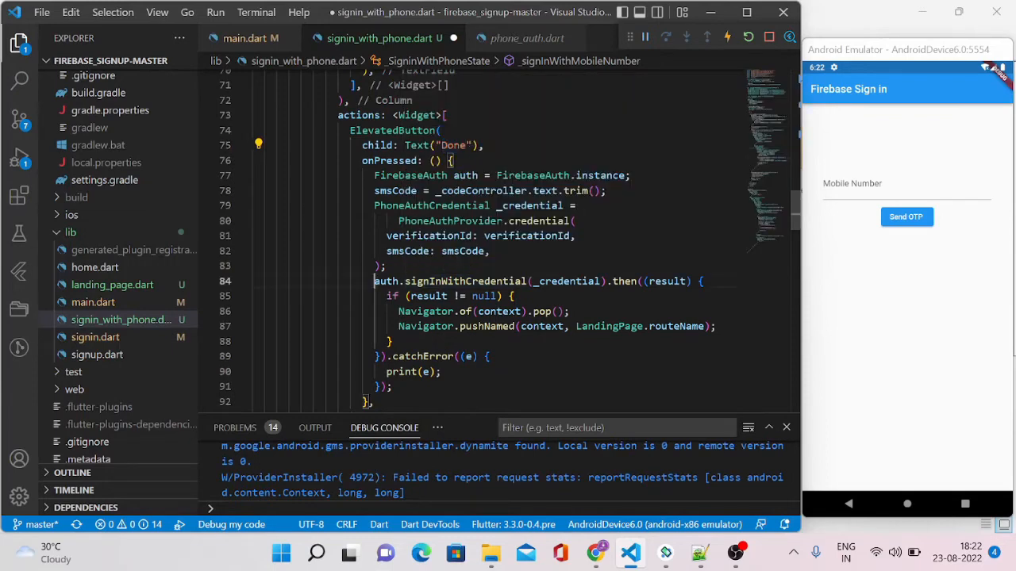
pyautogui.moveTo(374, 281); pyautogui.dragTo(390, 388)
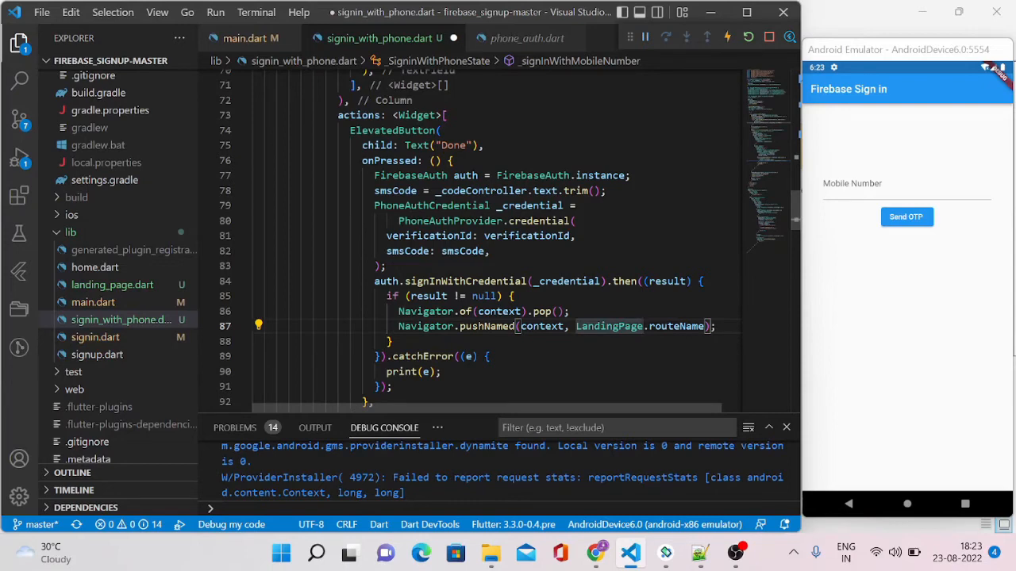
pyautogui.doubleClick(610, 327)
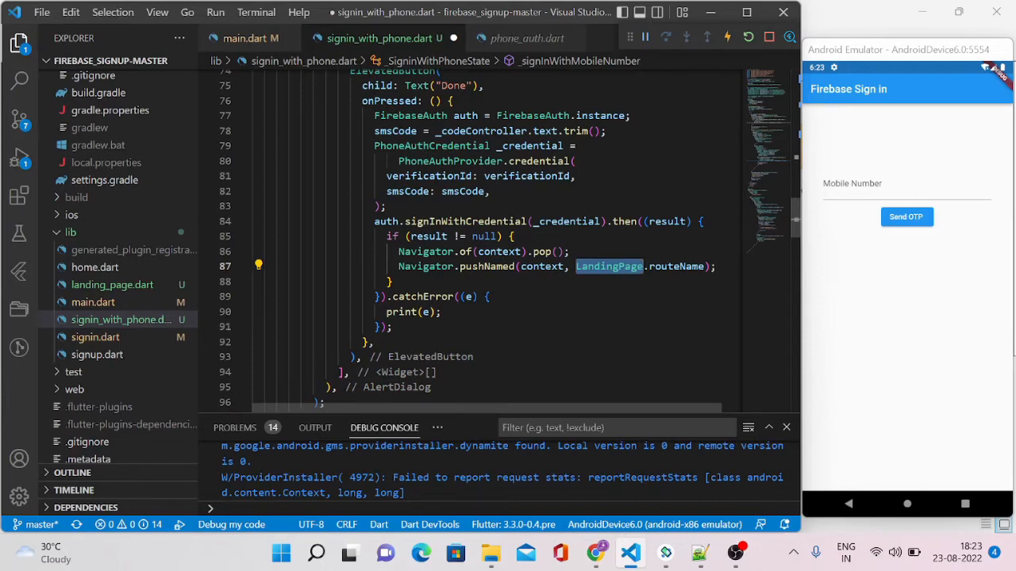
pyautogui.scroll(-3)
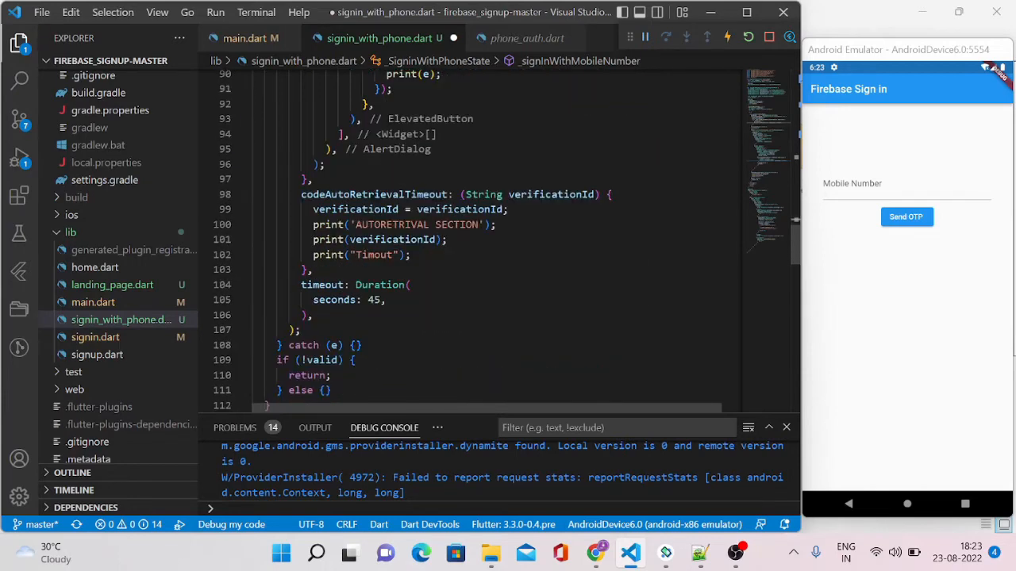
pyautogui.doubleClick(373, 194)
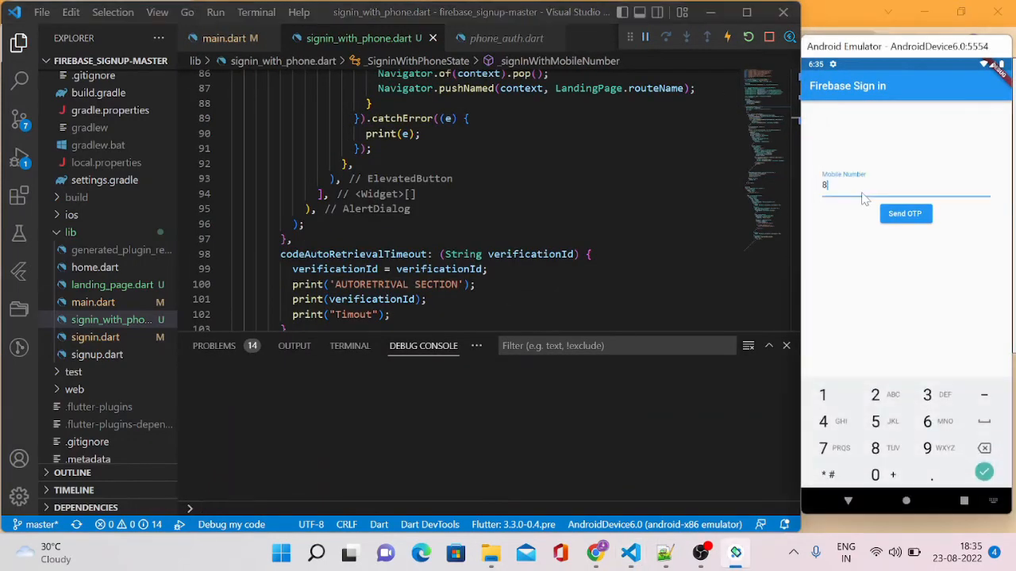
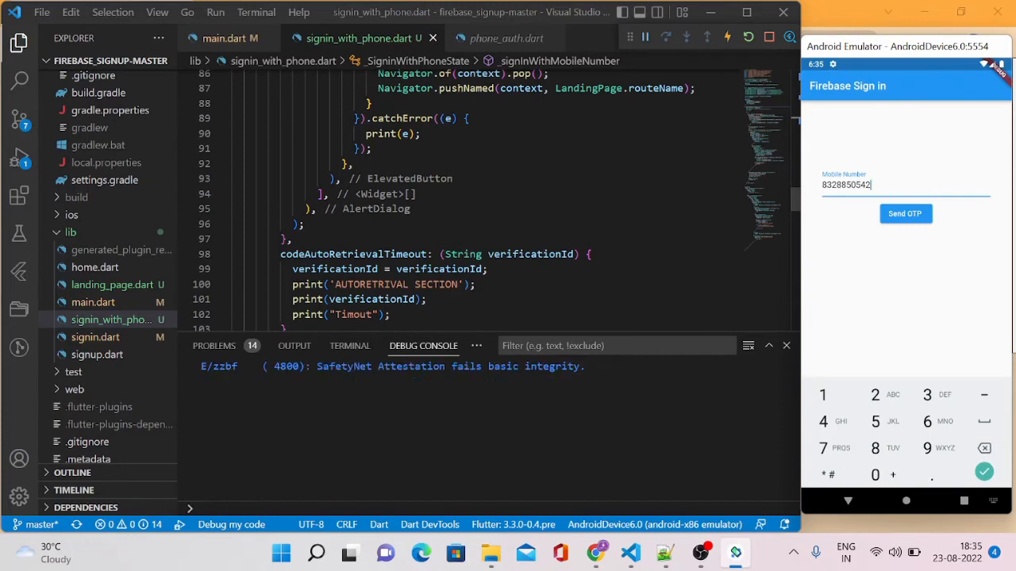
# Enter the mobile number 3182542 in the emulator and send the OTP, bringing up the Enter OTP dialog.
pyautogui.click(904, 212)
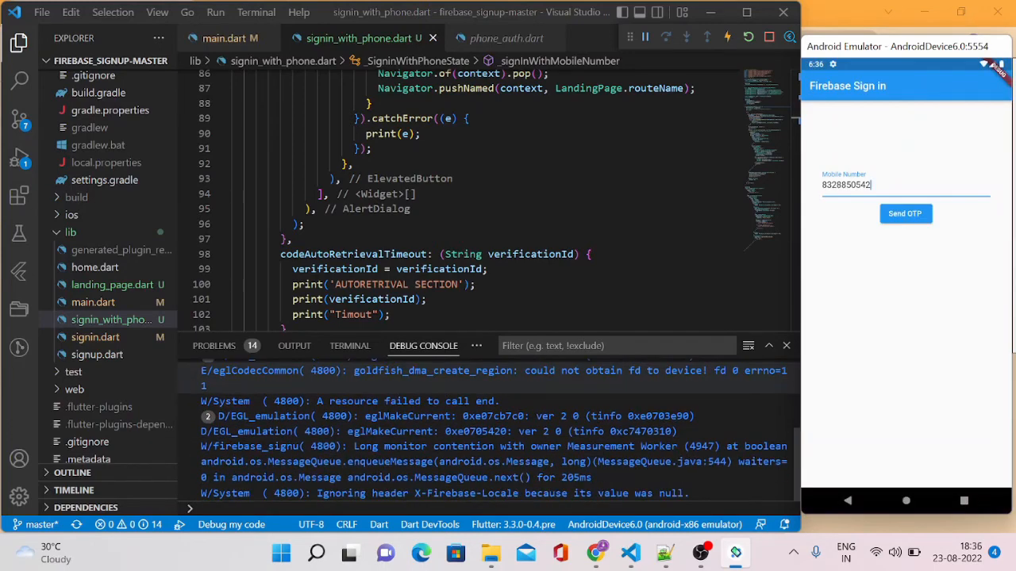
pyautogui.click(904, 213)
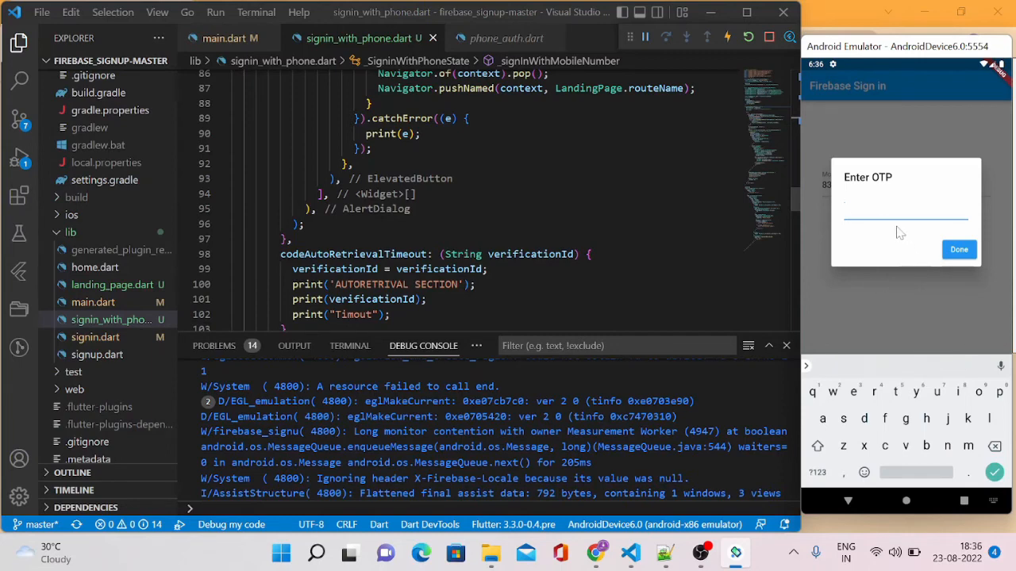
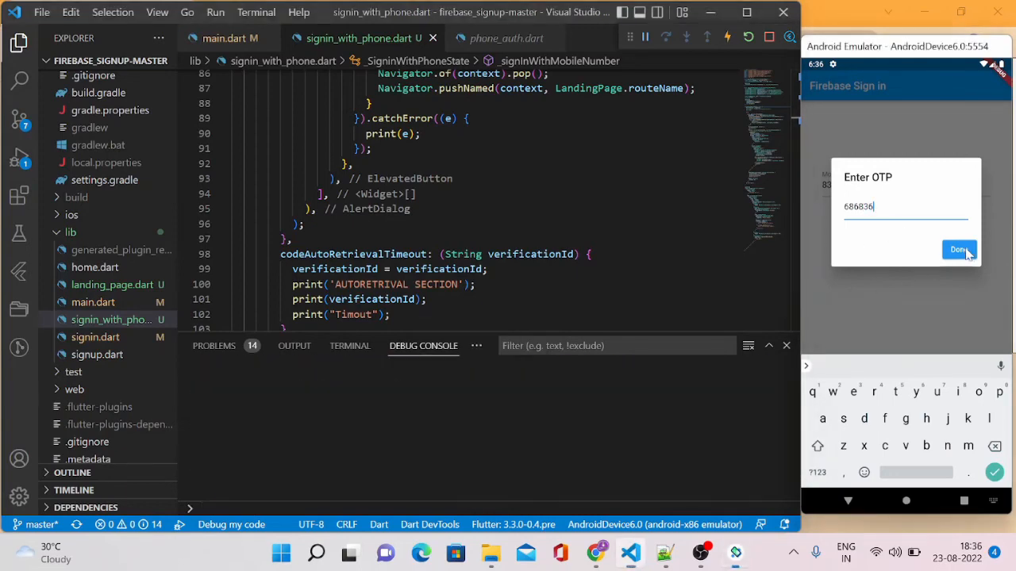
pyautogui.click(958, 249)
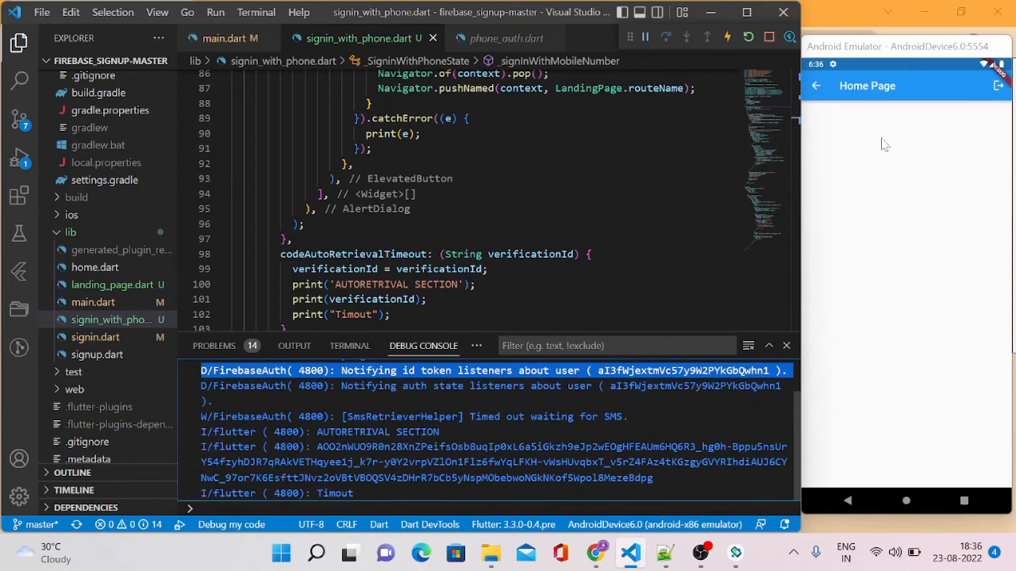
pyautogui.moveTo(829, 114)
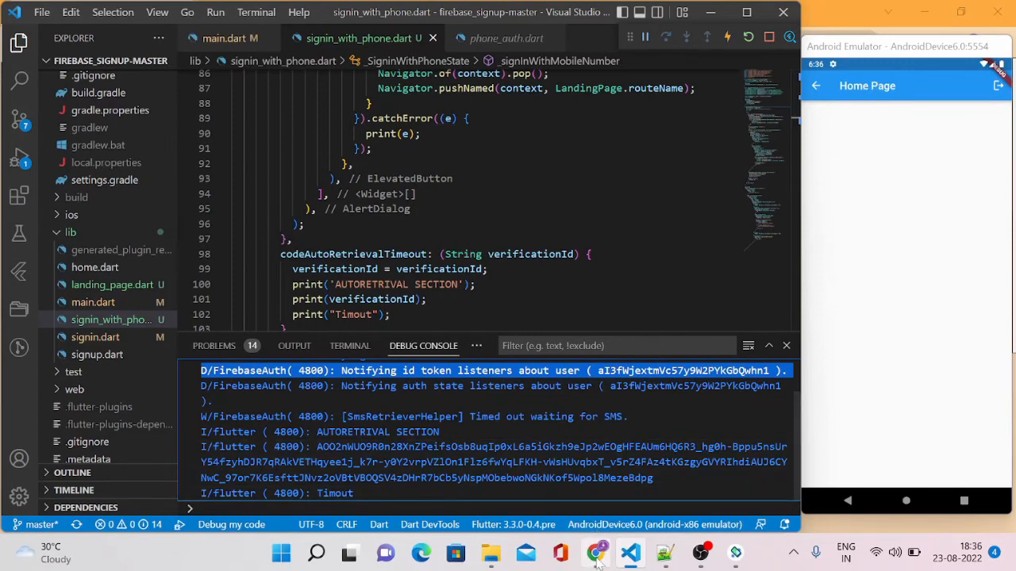
pyautogui.click(597, 553)
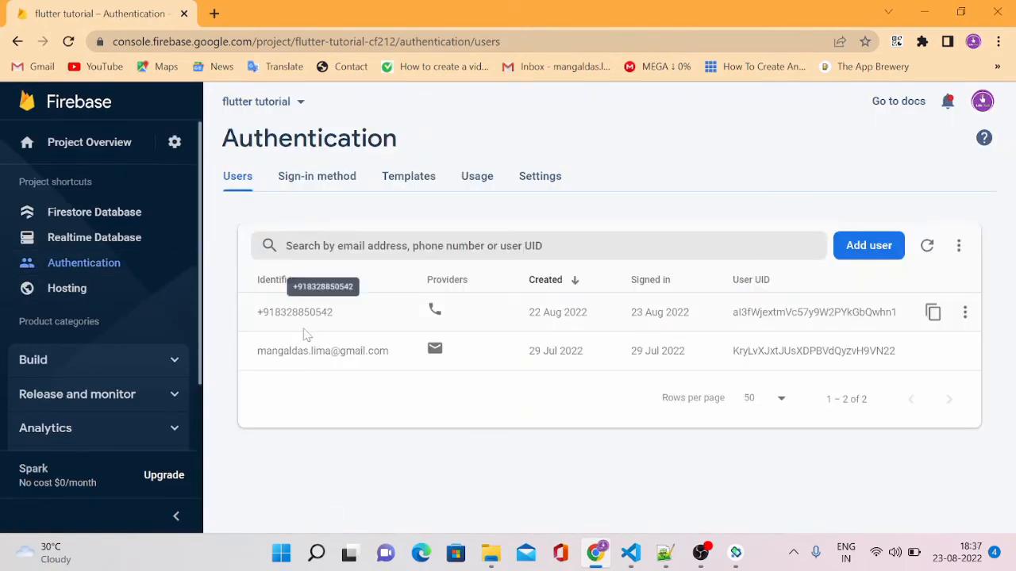
pyautogui.doubleClick(305, 312)
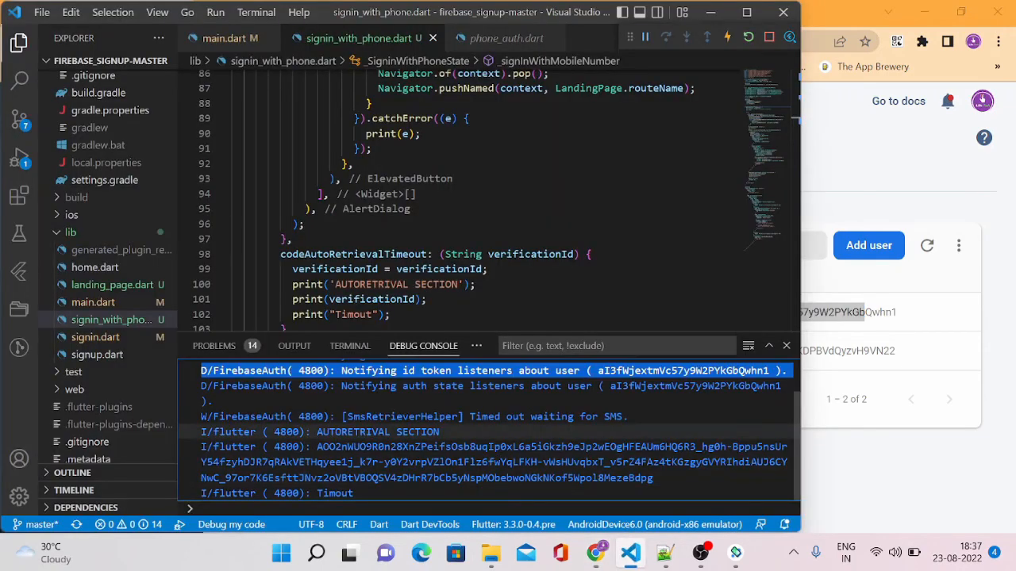
pyautogui.doubleClick(682, 371)
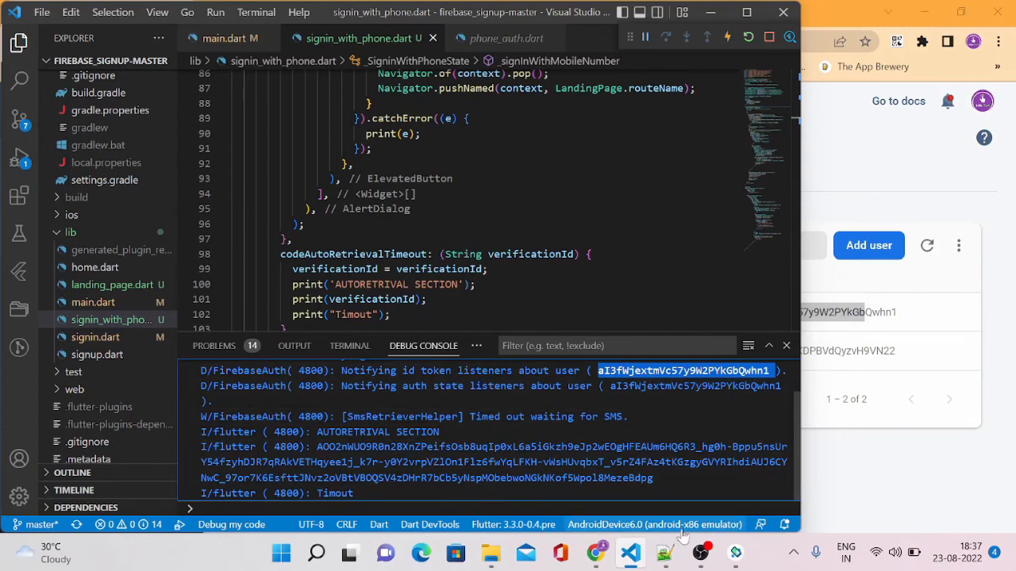
pyautogui.click(733, 552)
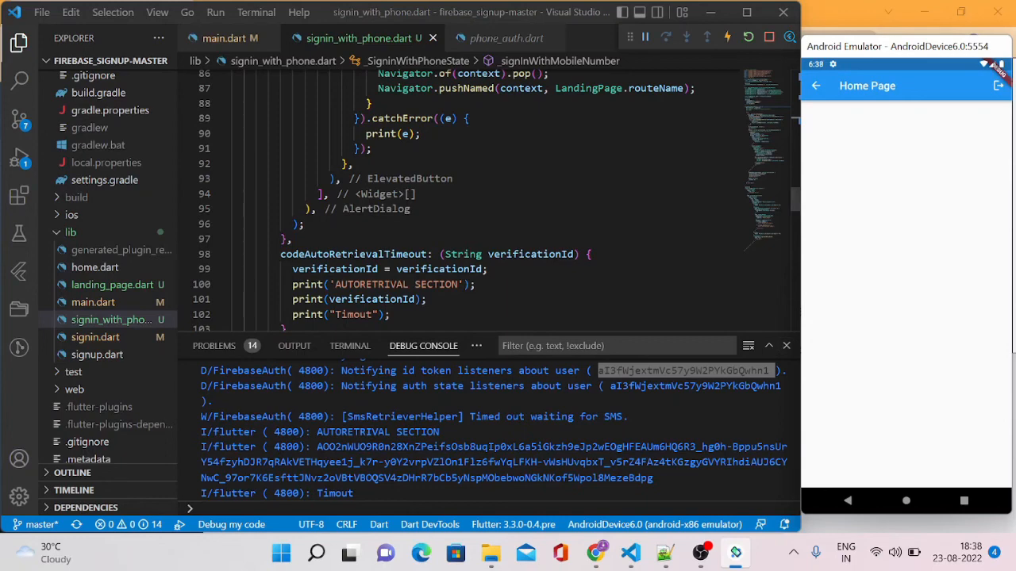
pyautogui.click(595, 552)
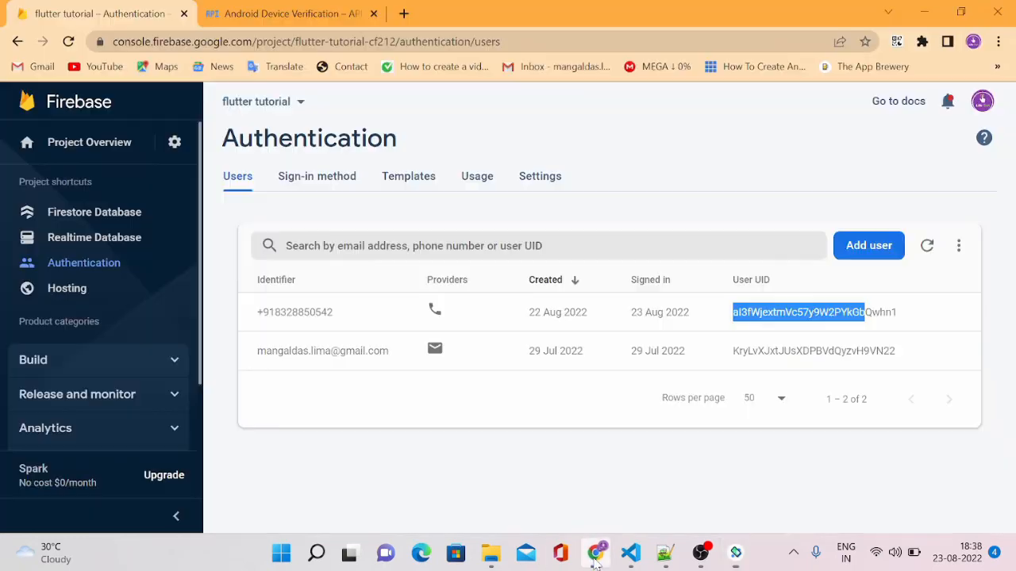
# Show the Android Device Verification API page and highlight 'API Enabled' and its title.
pyautogui.click(285, 12)
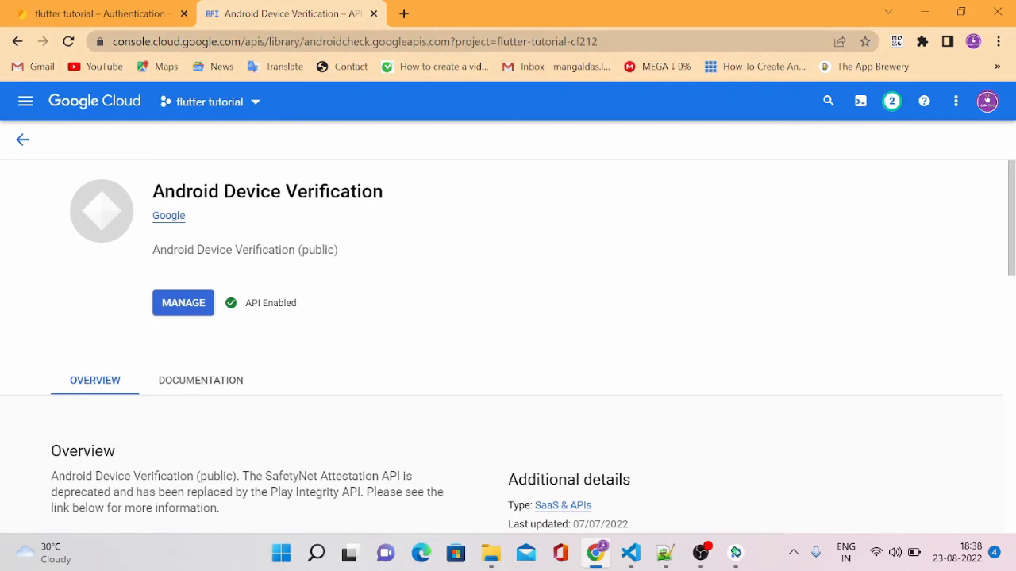
pyautogui.moveTo(288, 318)
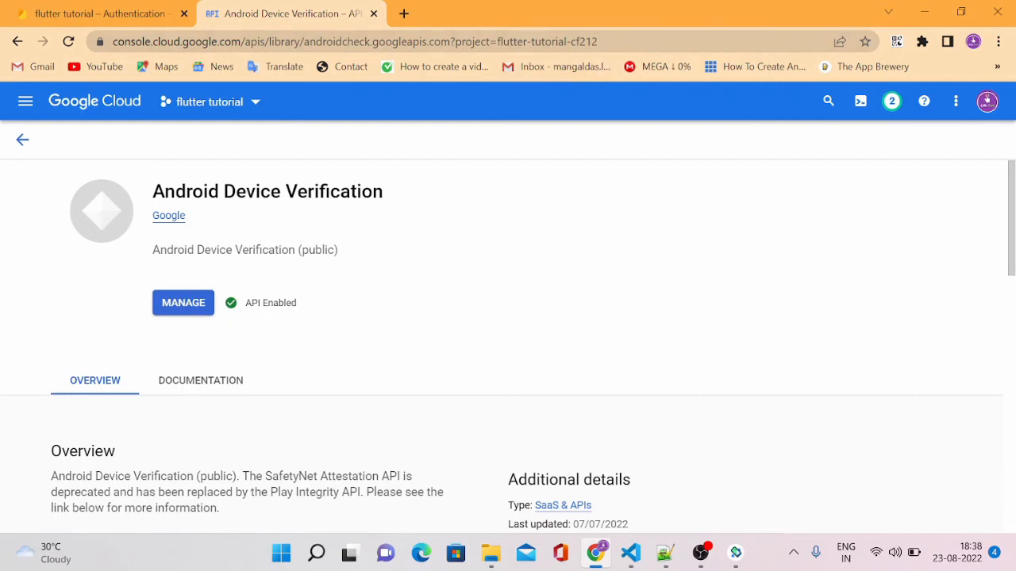
pyautogui.doubleClick(270, 303)
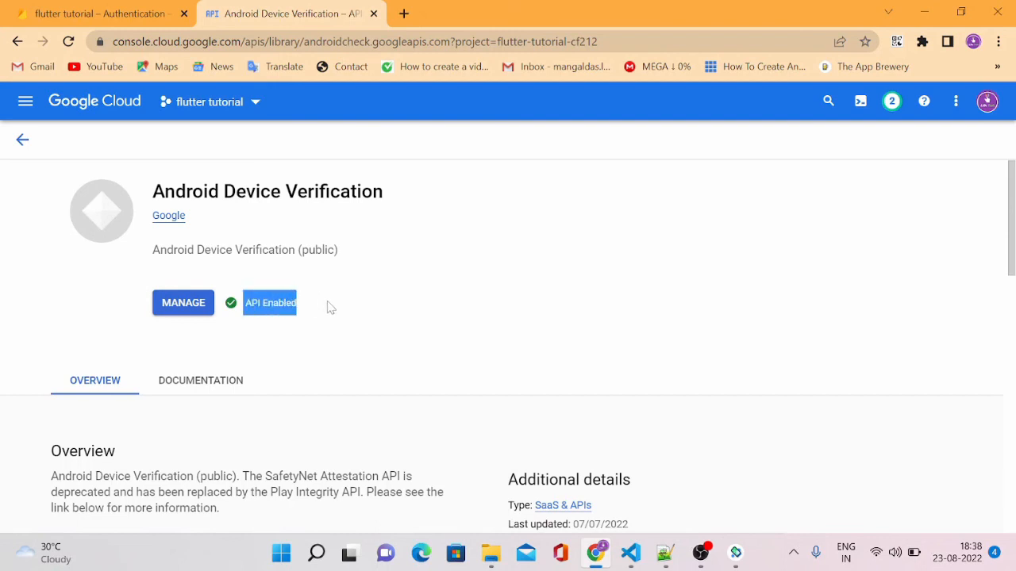
pyautogui.moveTo(411, 302)
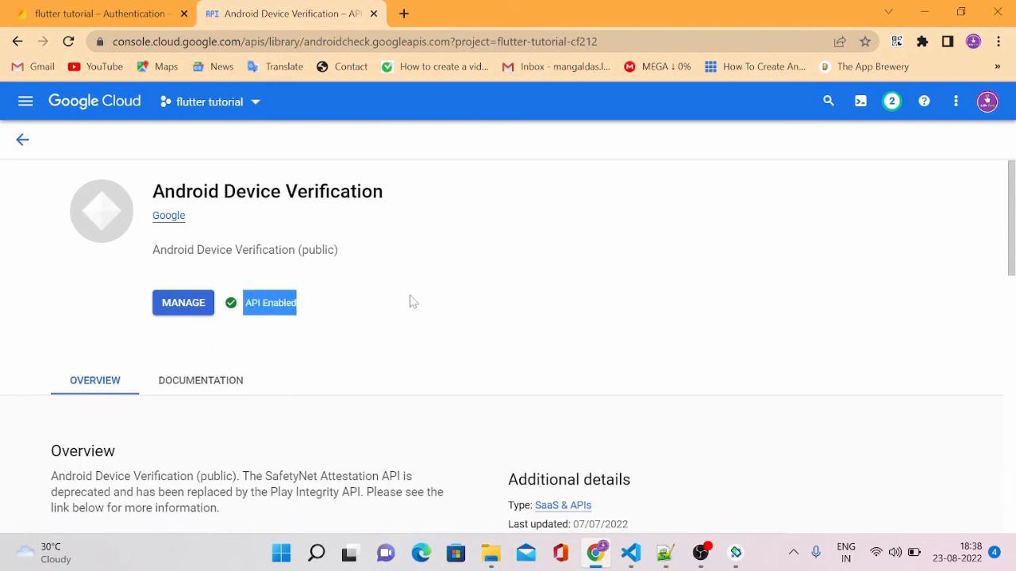
pyautogui.moveTo(193, 213)
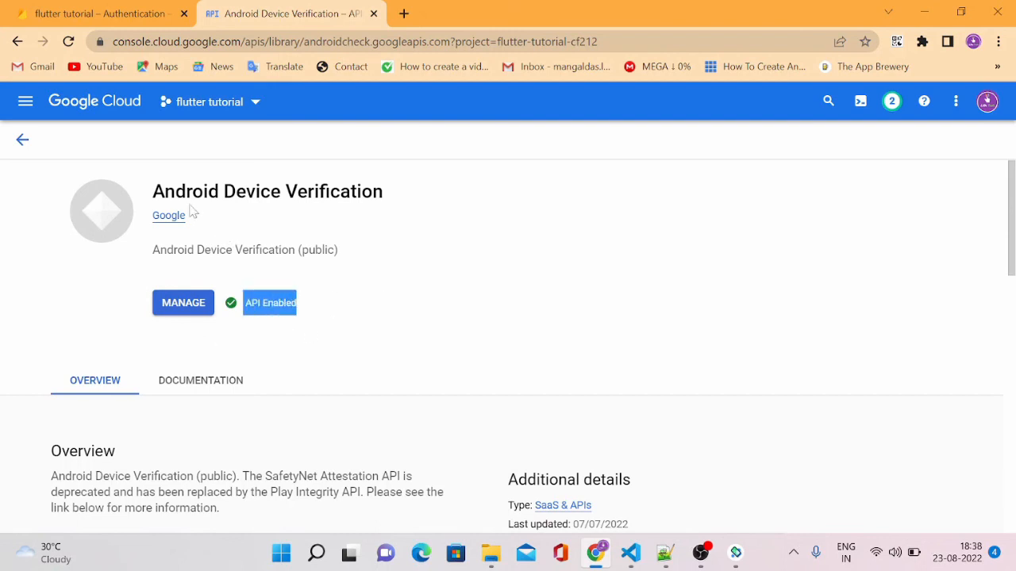
pyautogui.doubleClick(278, 191)
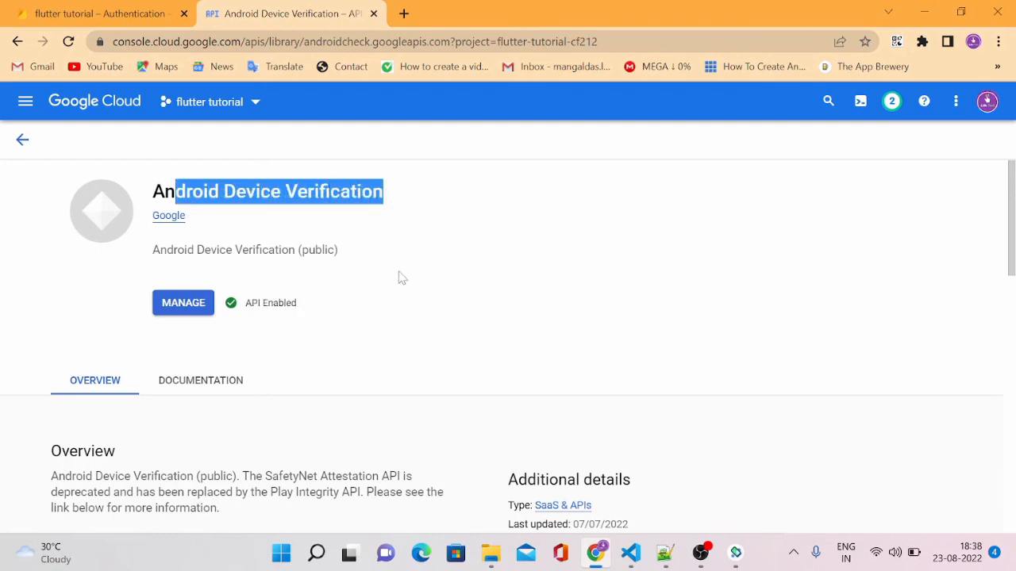
pyautogui.moveTo(419, 273)
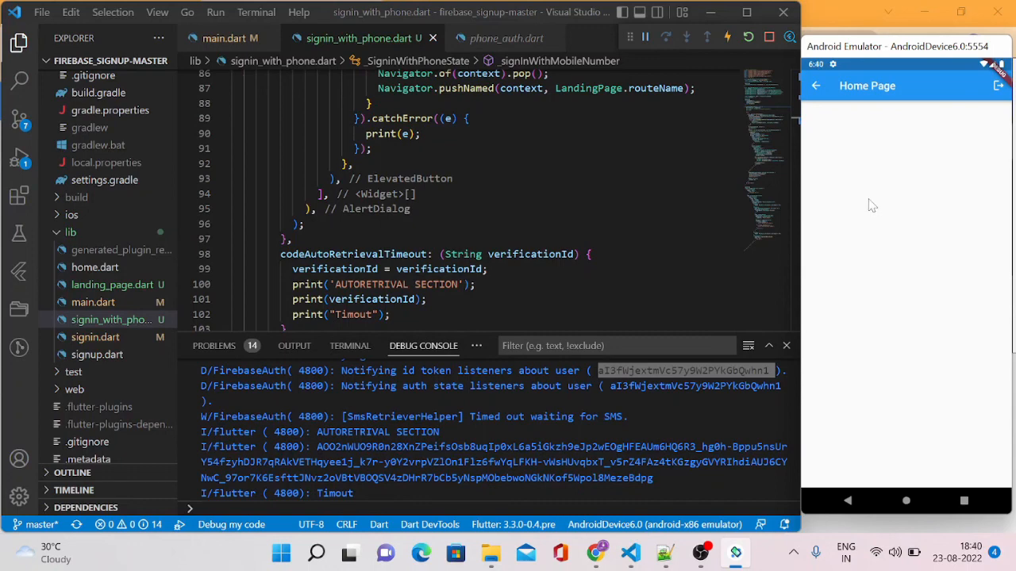
pyautogui.moveTo(816, 207)
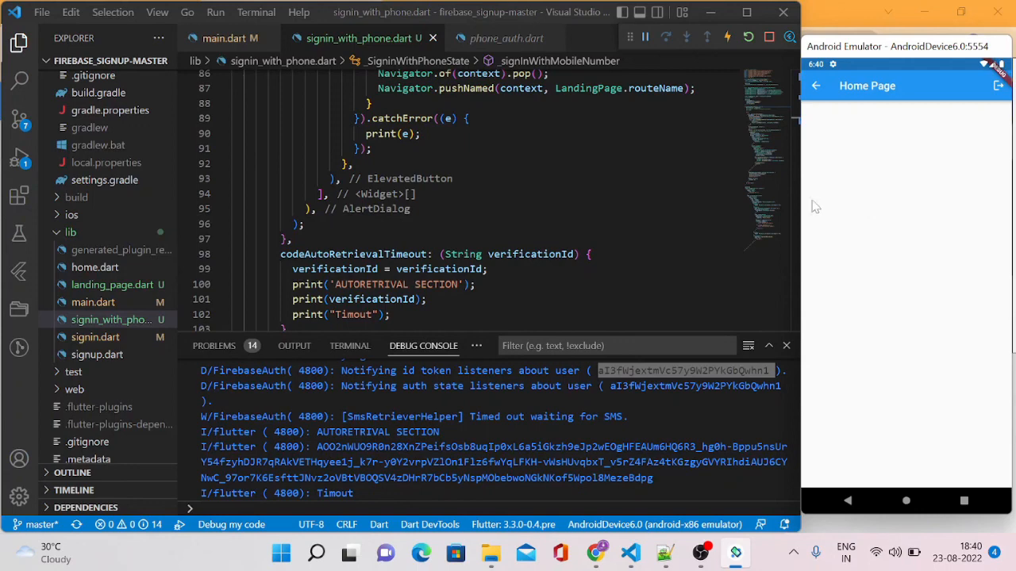